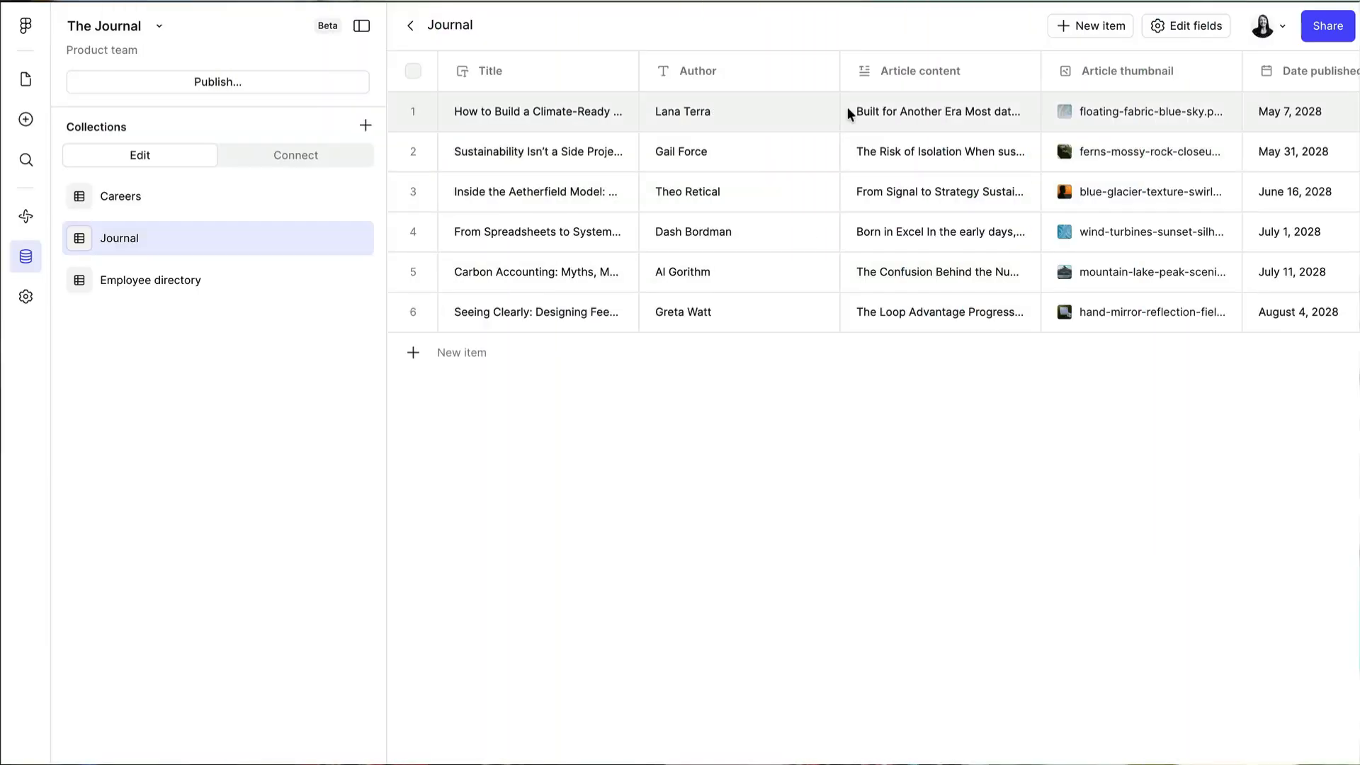
Browse the Careers collection's items, then return to the Journal collection's items
{"action": "left_click", "coordinate": [295, 155]}
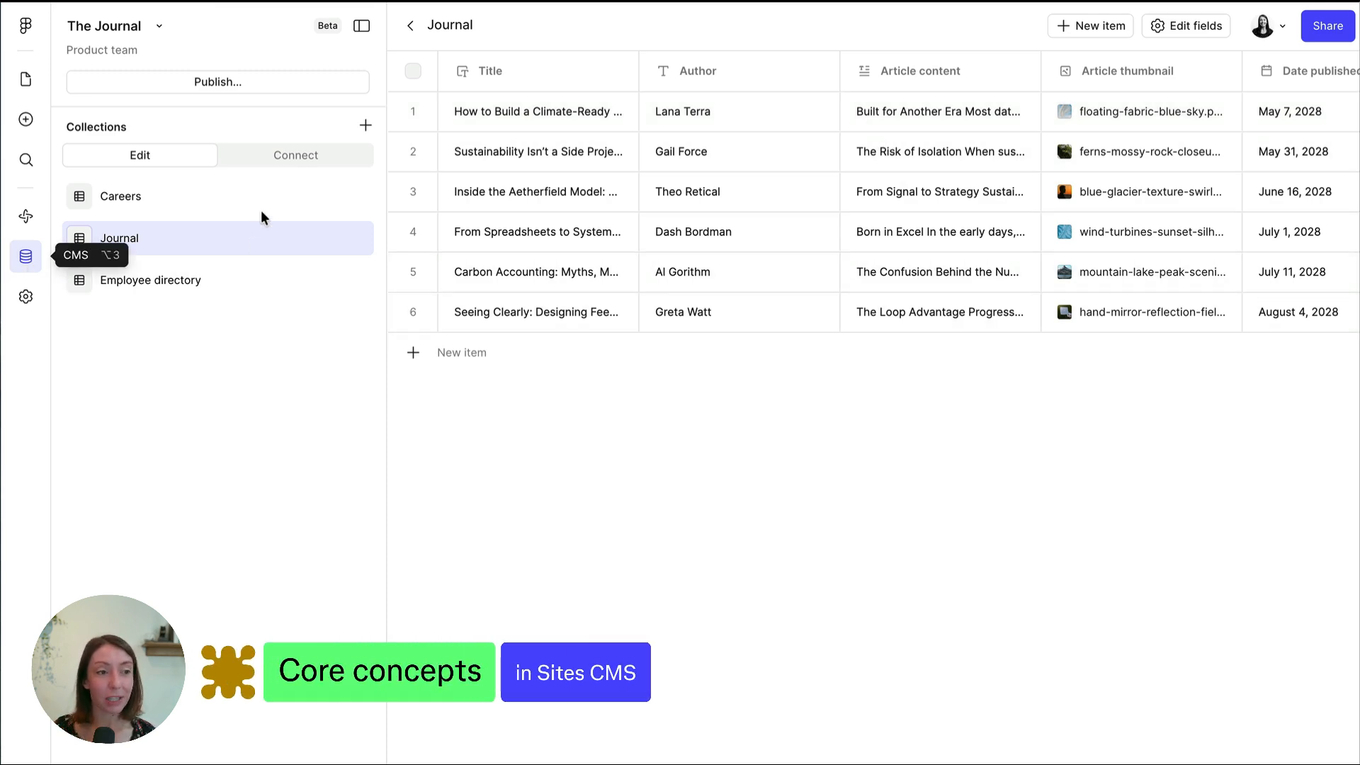
{"action": "left_click", "coordinate": [120, 197]}
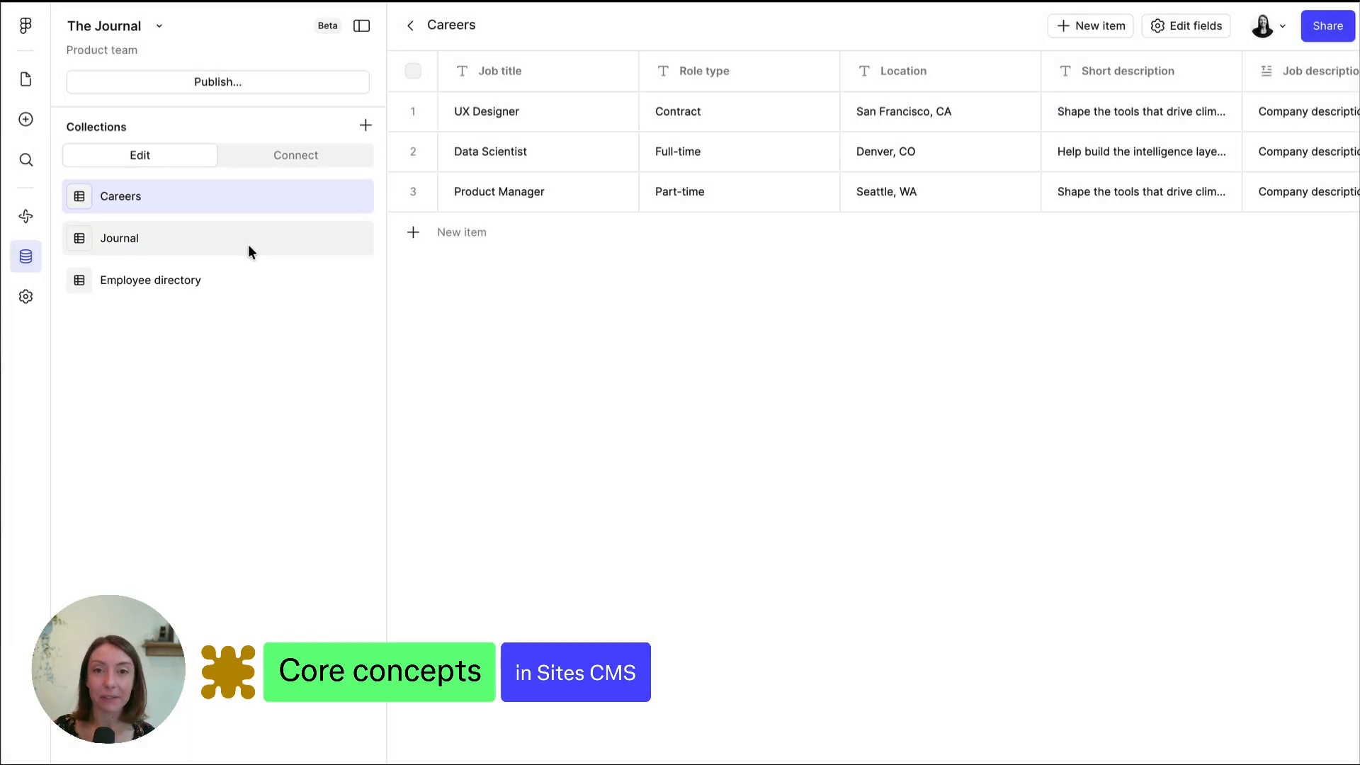
{"action": "left_click", "coordinate": [119, 238]}
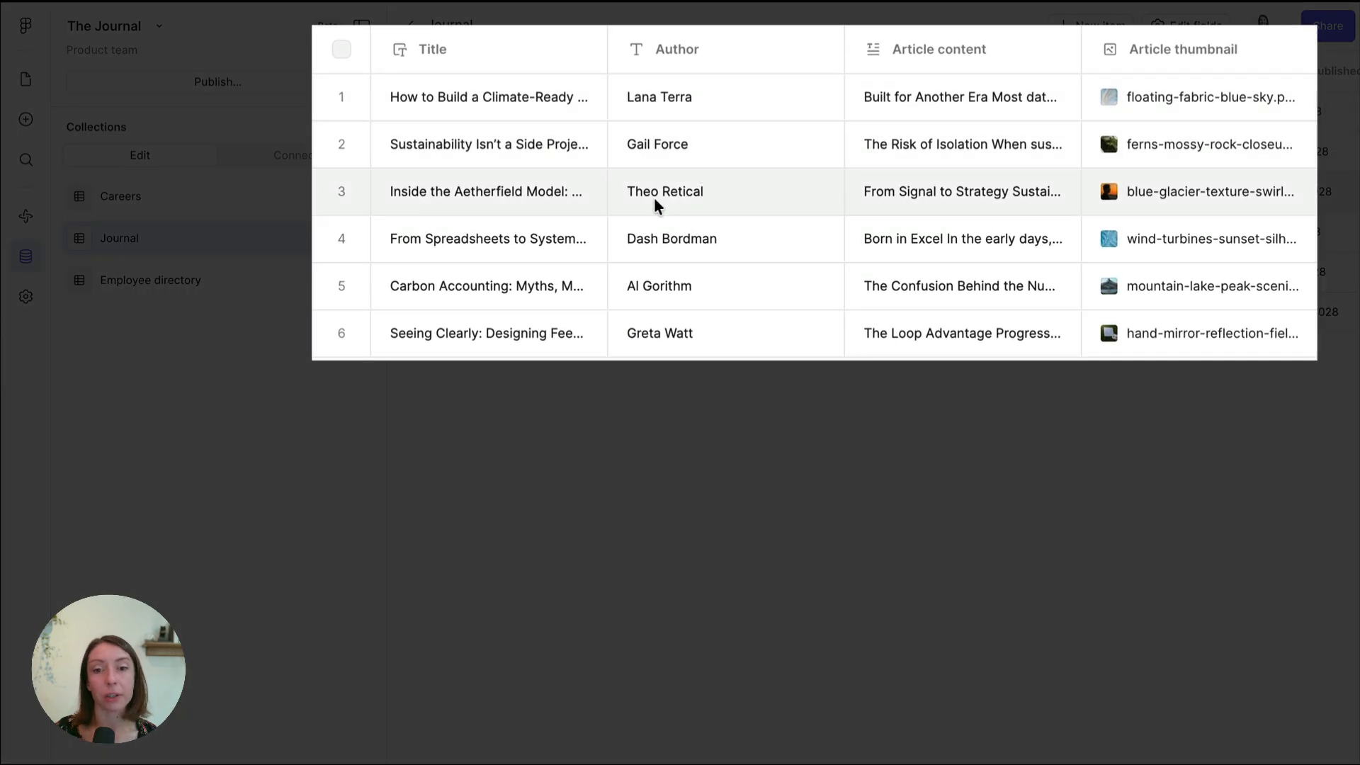
{"action": "mouse_move", "coordinate": [857, 98]}
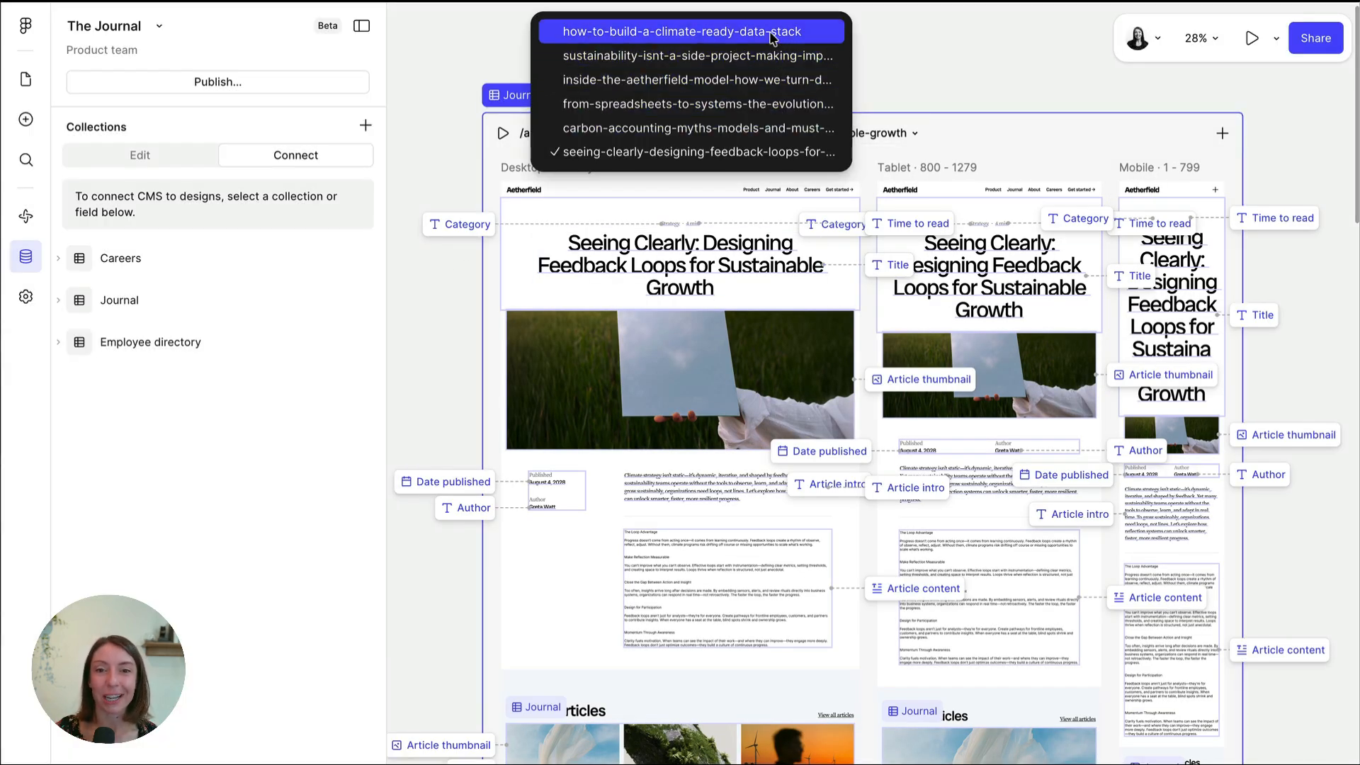
Preview the /article page with the carbon-accounting article and select its title layer
{"action": "left_click", "coordinate": [697, 128]}
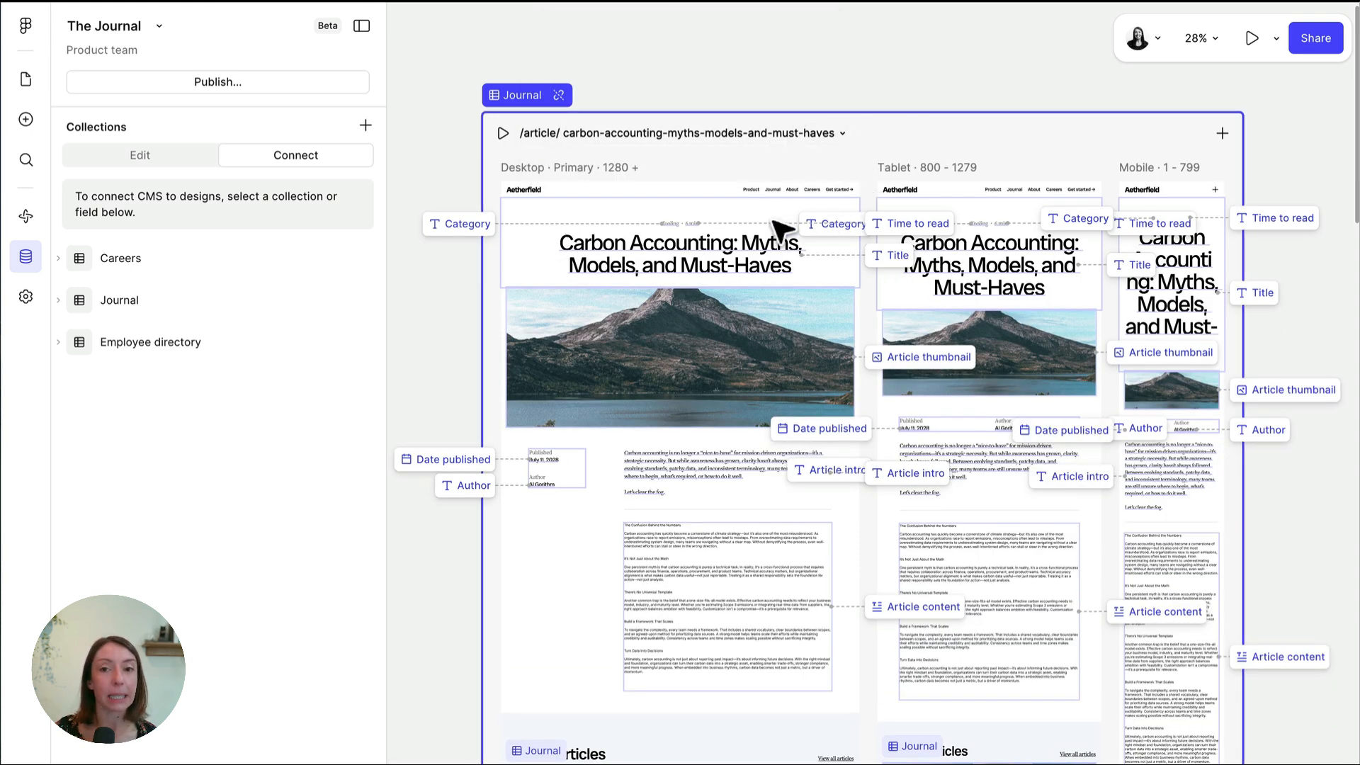
{"action": "left_click", "coordinate": [678, 254]}
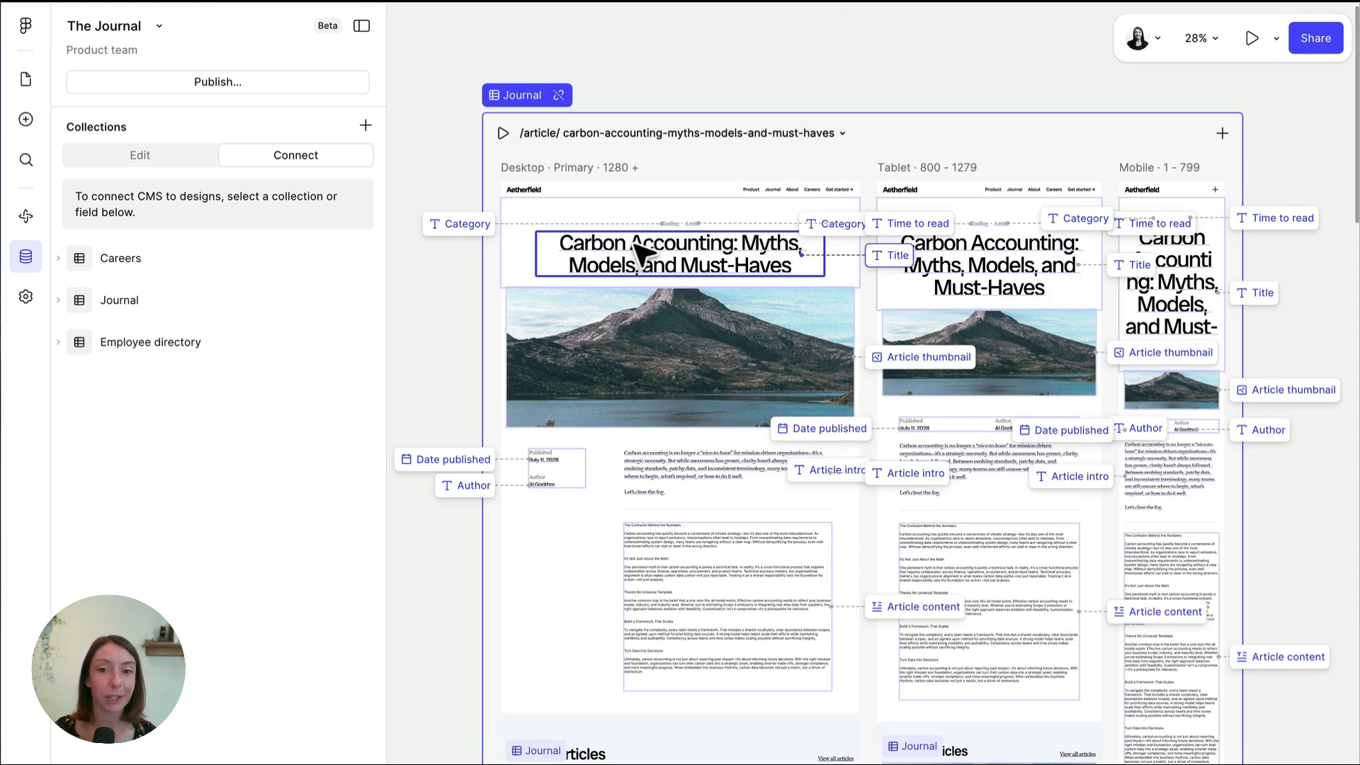
{"action": "left_click", "coordinate": [989, 266]}
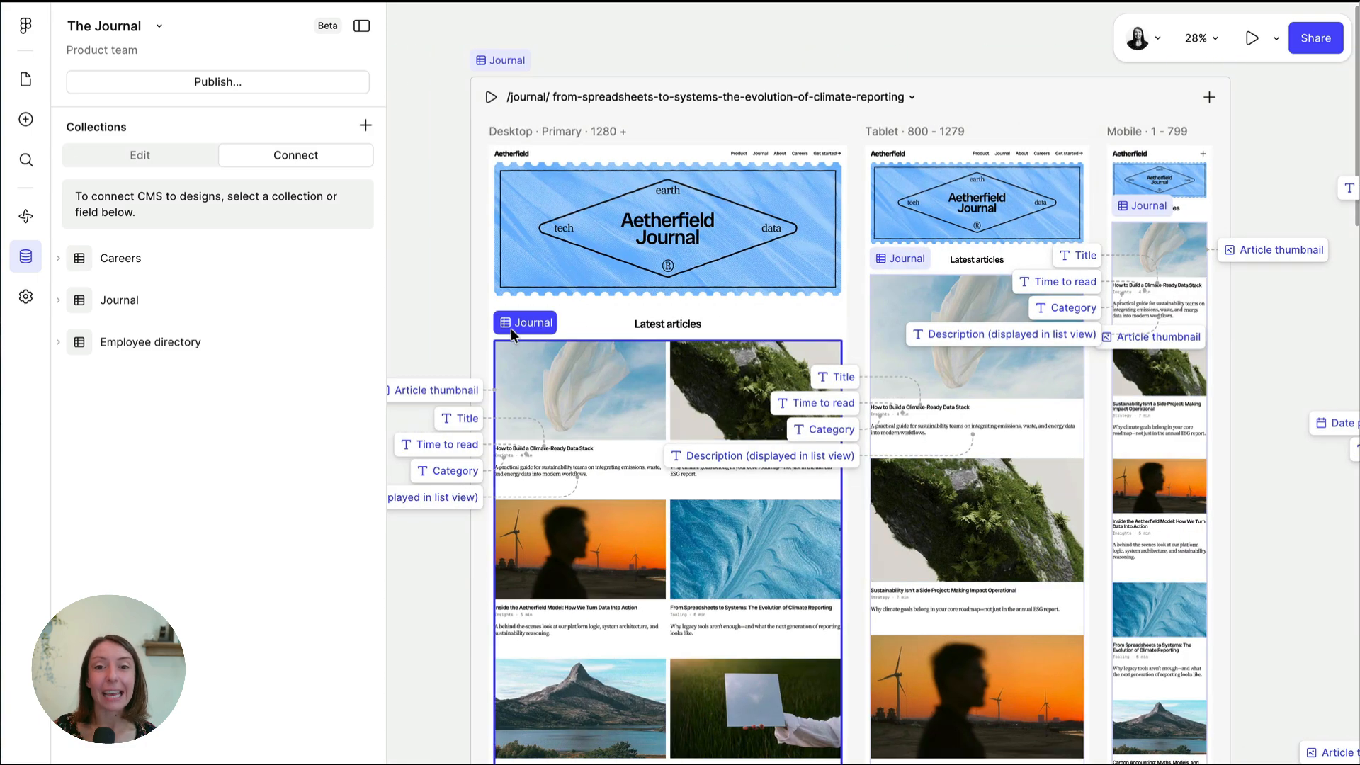
Scroll down the /journal page through its Journal-bound Latest articles grid
{"action": "scroll", "scroll_direction": "down", "scroll_amount": 3}
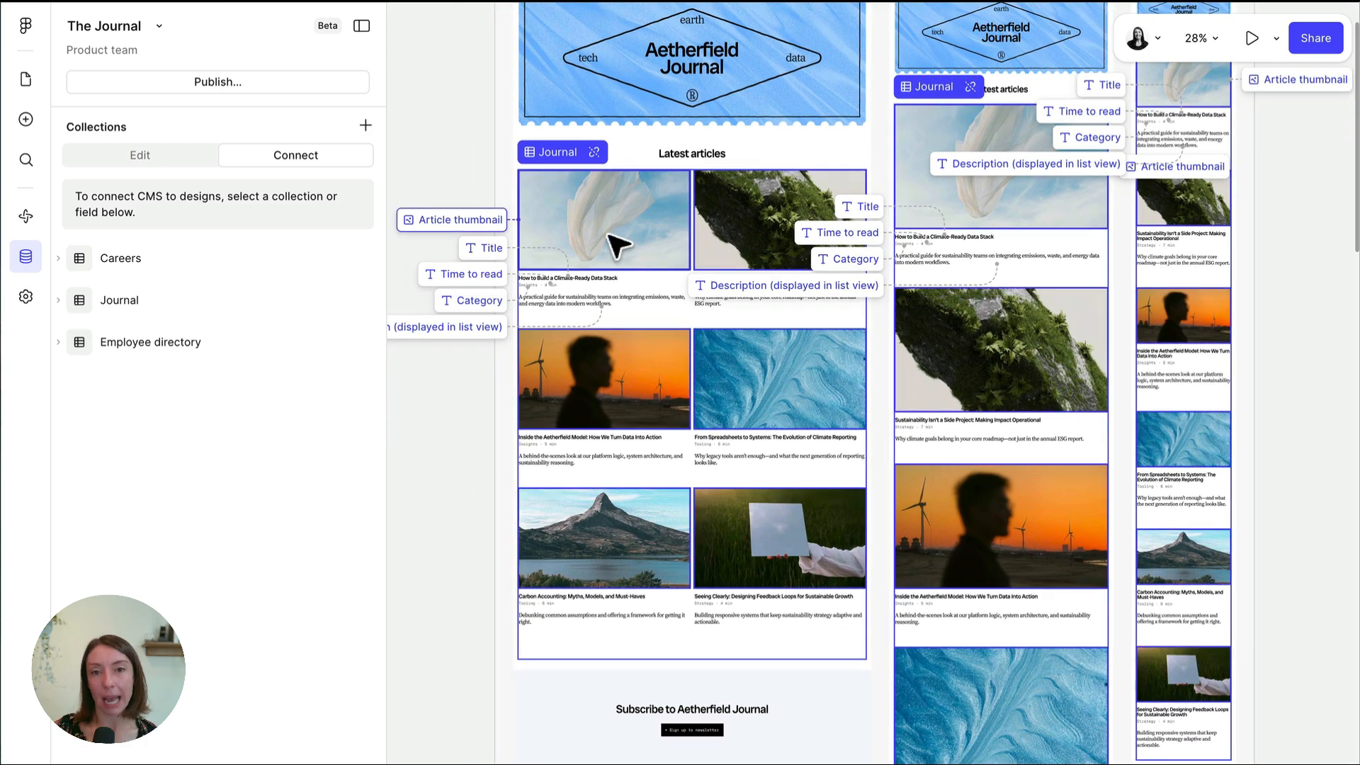
{"action": "scroll", "scroll_direction": "down", "scroll_amount": 3}
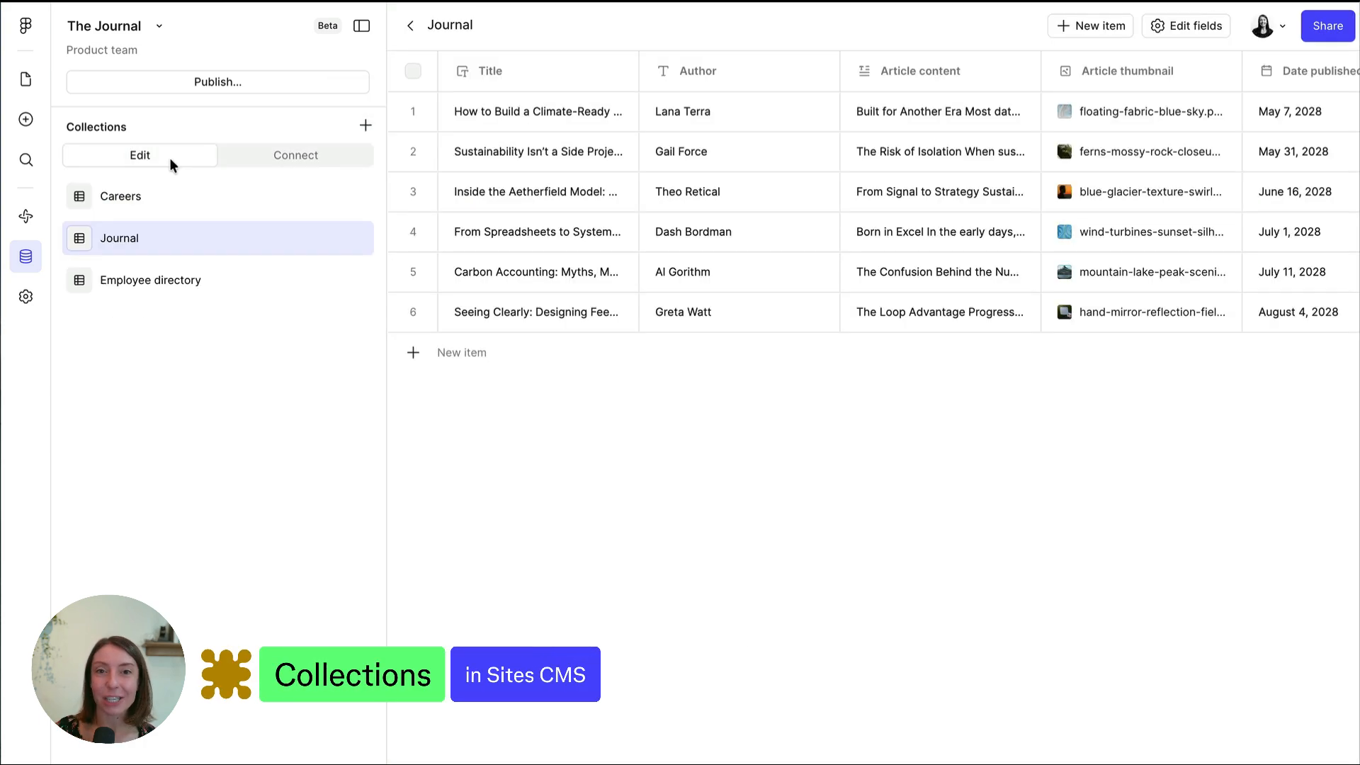
{"action": "mouse_move", "coordinate": [223, 247]}
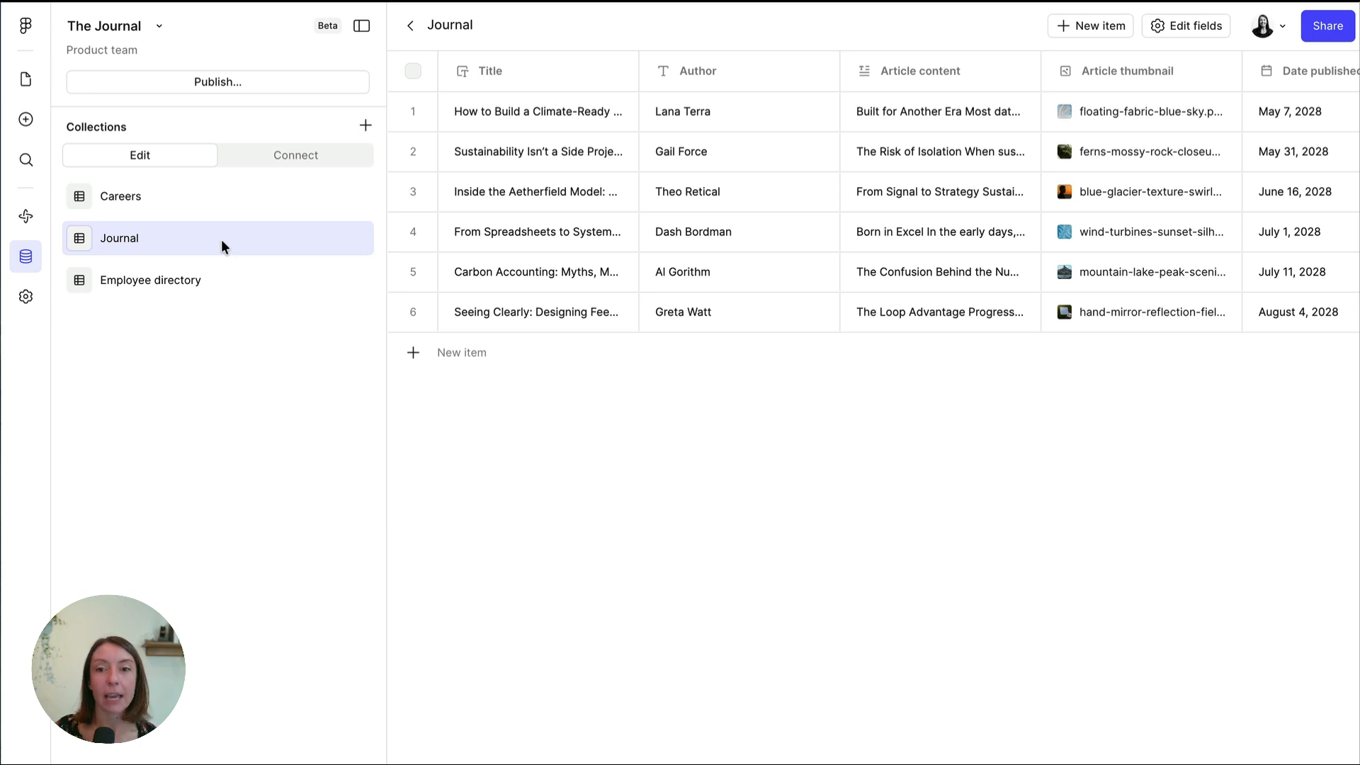
{"action": "mouse_move", "coordinate": [715, 76]}
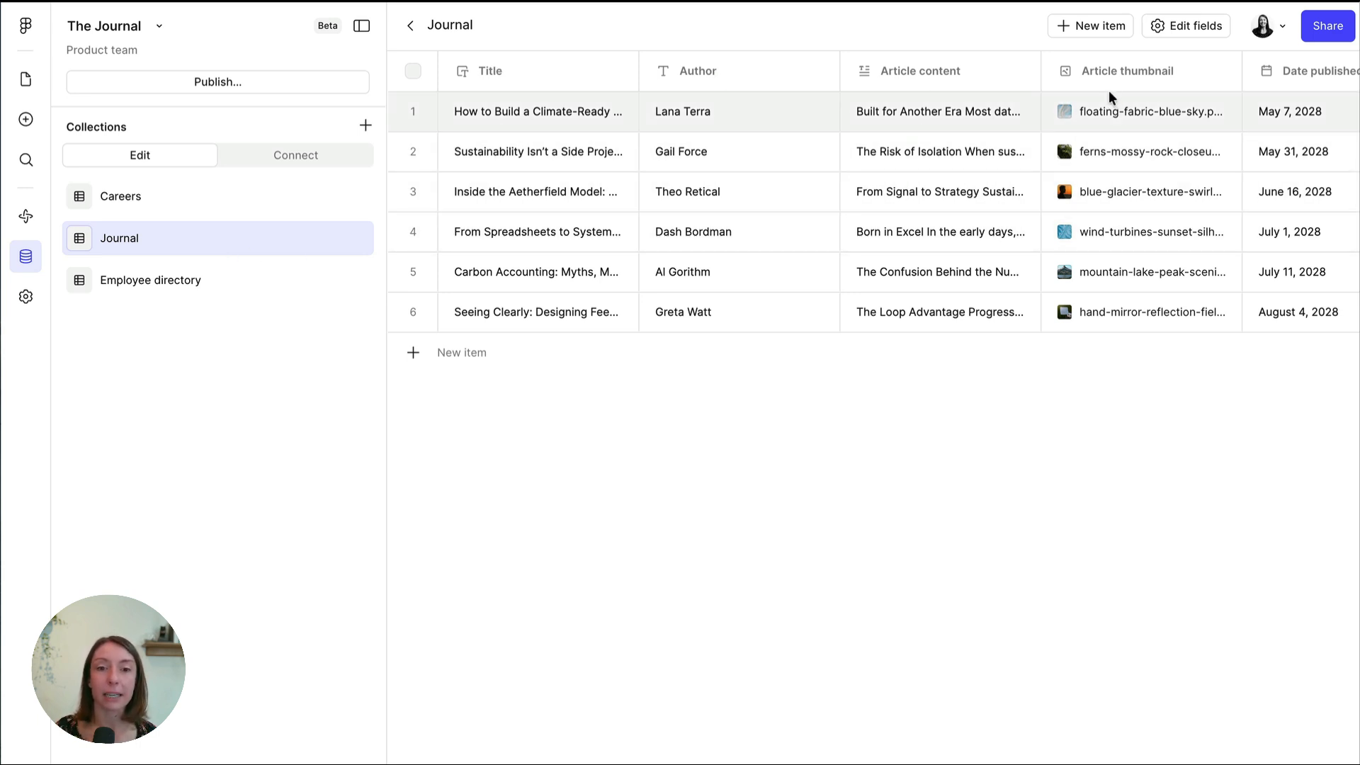
{"action": "mouse_move", "coordinate": [400, 192]}
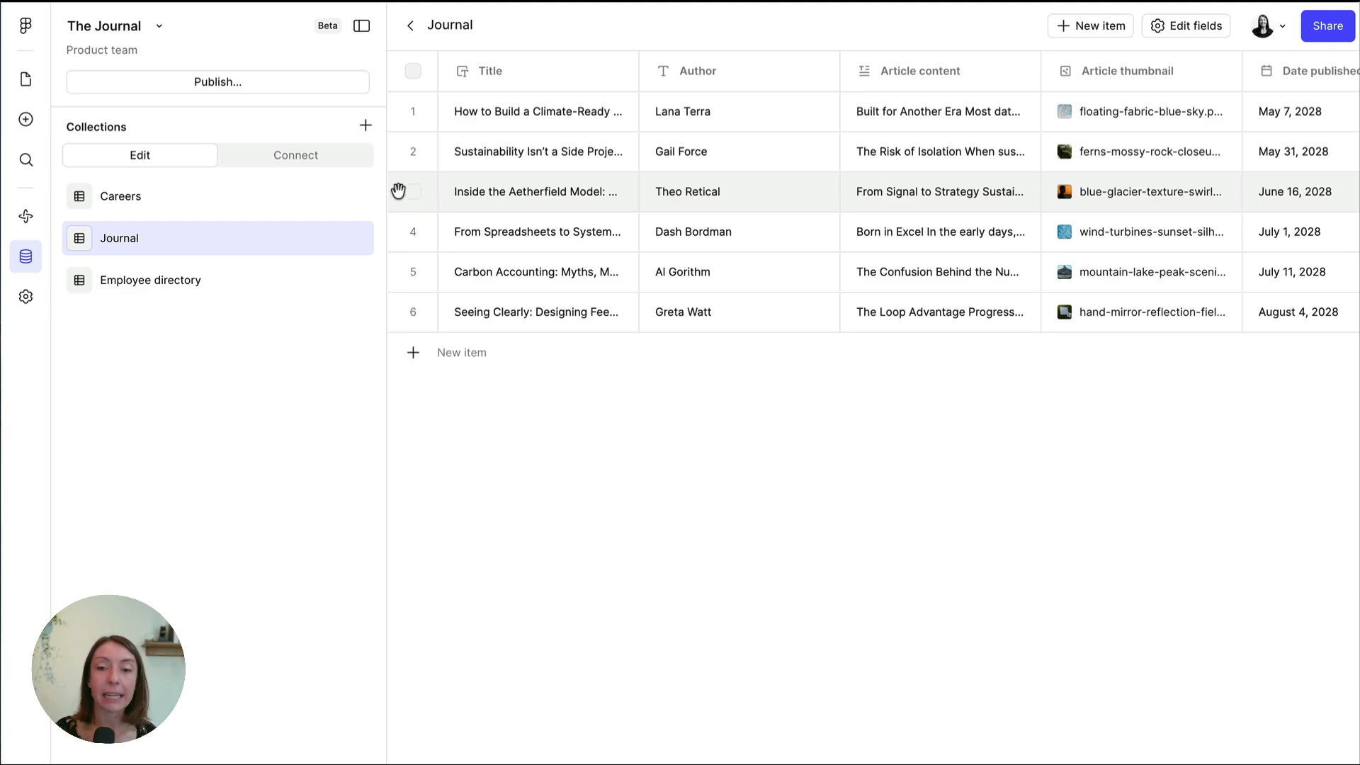
Select the Journal collection in the CMS Edit tab to show its article table
{"action": "left_click", "coordinate": [413, 192]}
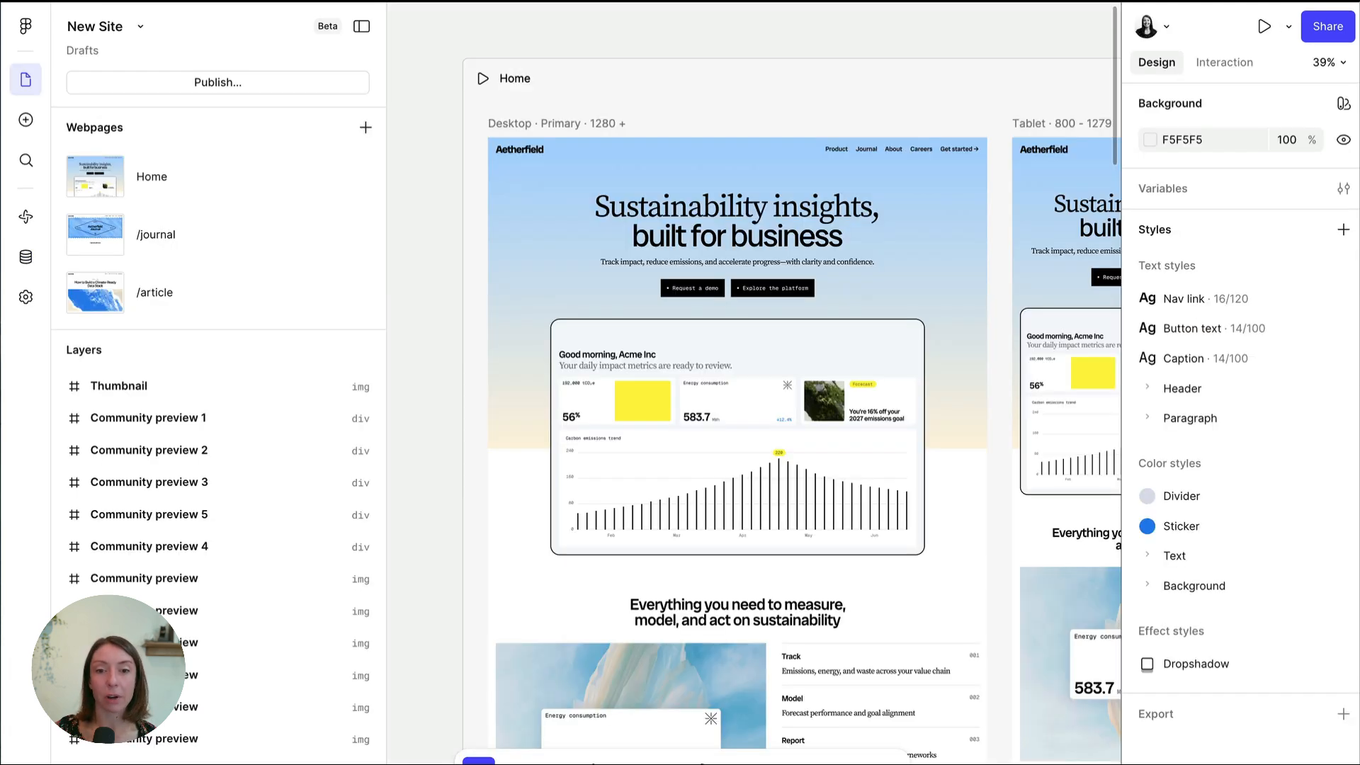
Open New Site's empty CMS, start an Import CSV, then cancel it
{"action": "left_click", "coordinate": [27, 256]}
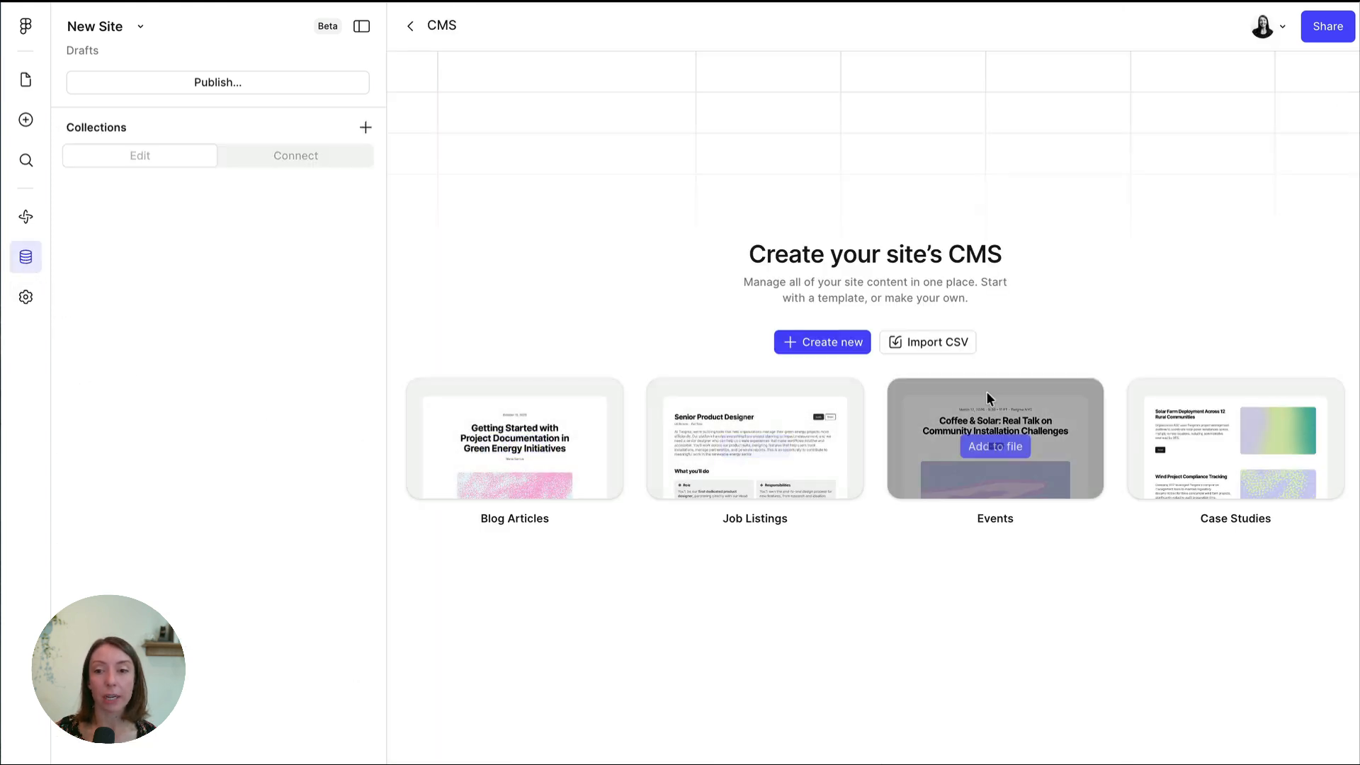
{"action": "left_click", "coordinate": [928, 341]}
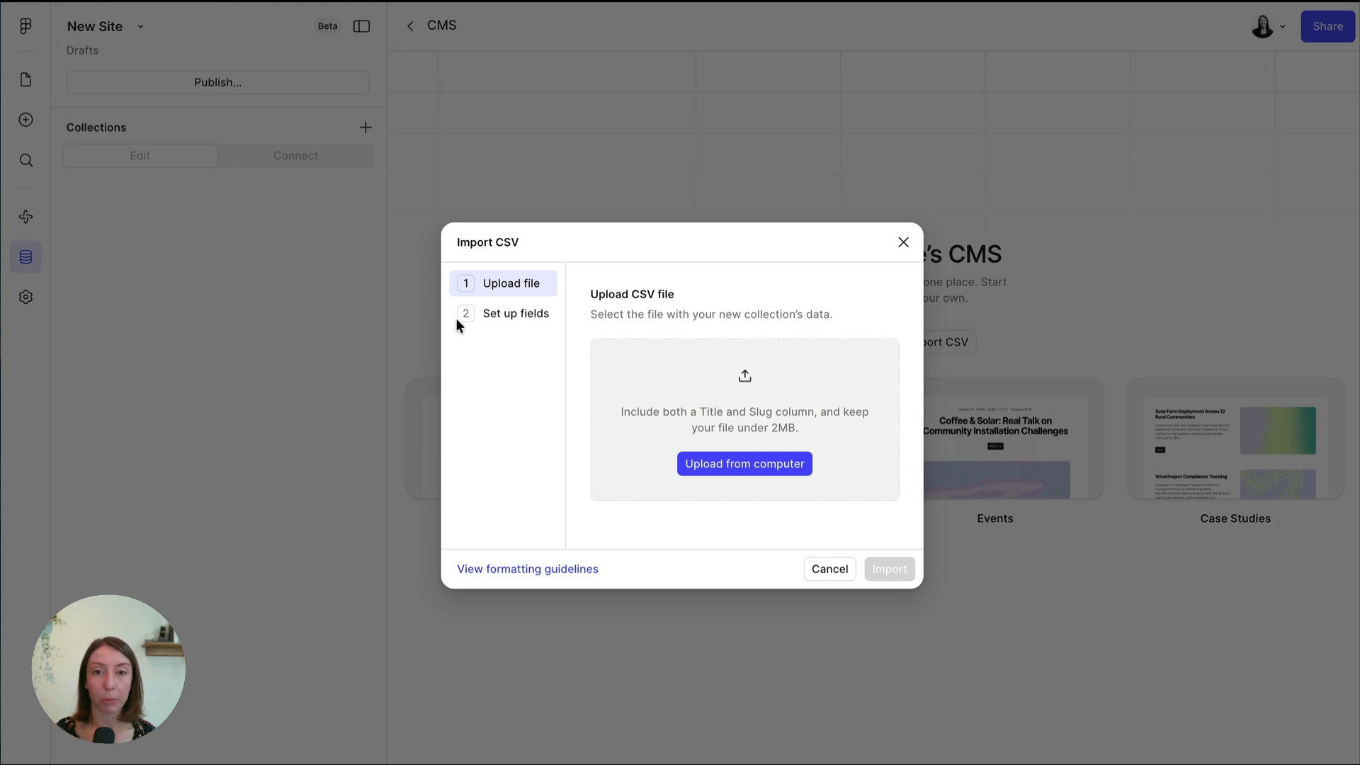
{"action": "mouse_move", "coordinate": [904, 241]}
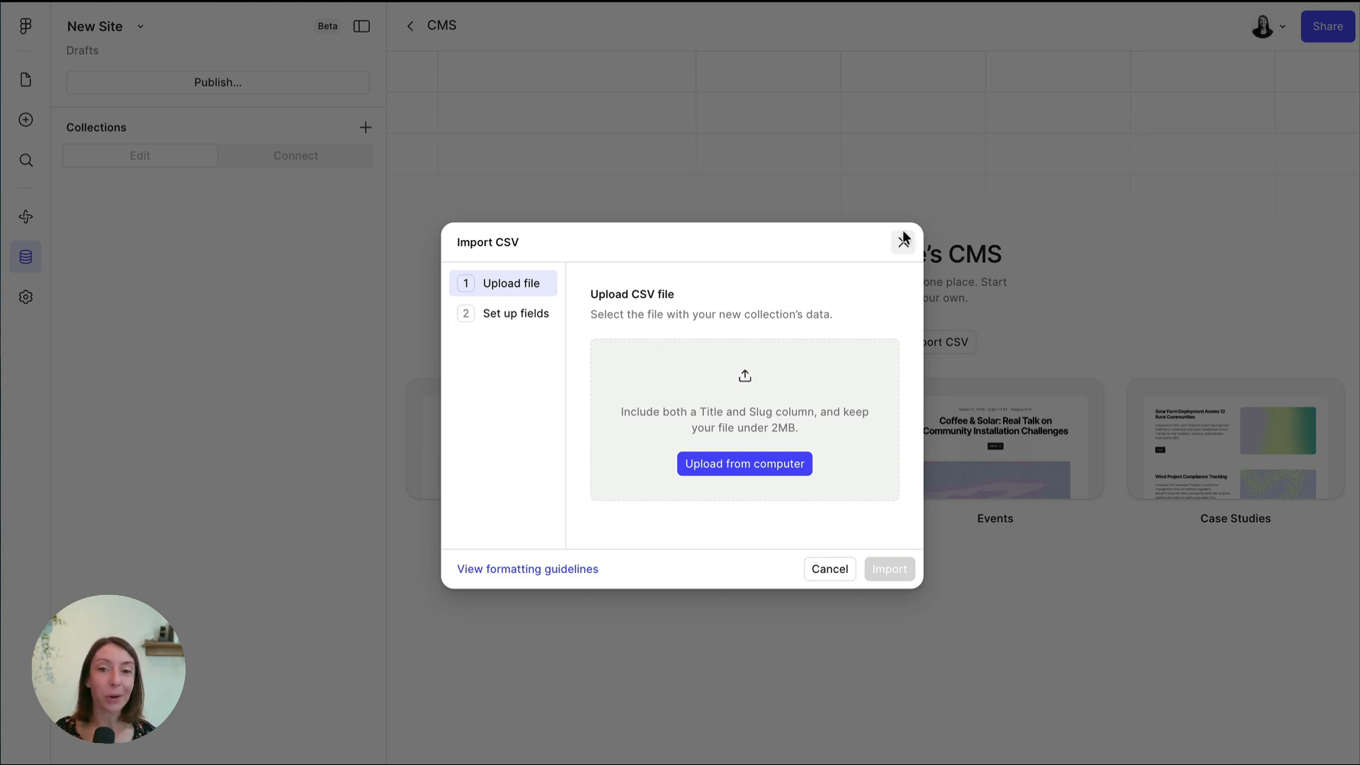
{"action": "left_click", "coordinate": [904, 241]}
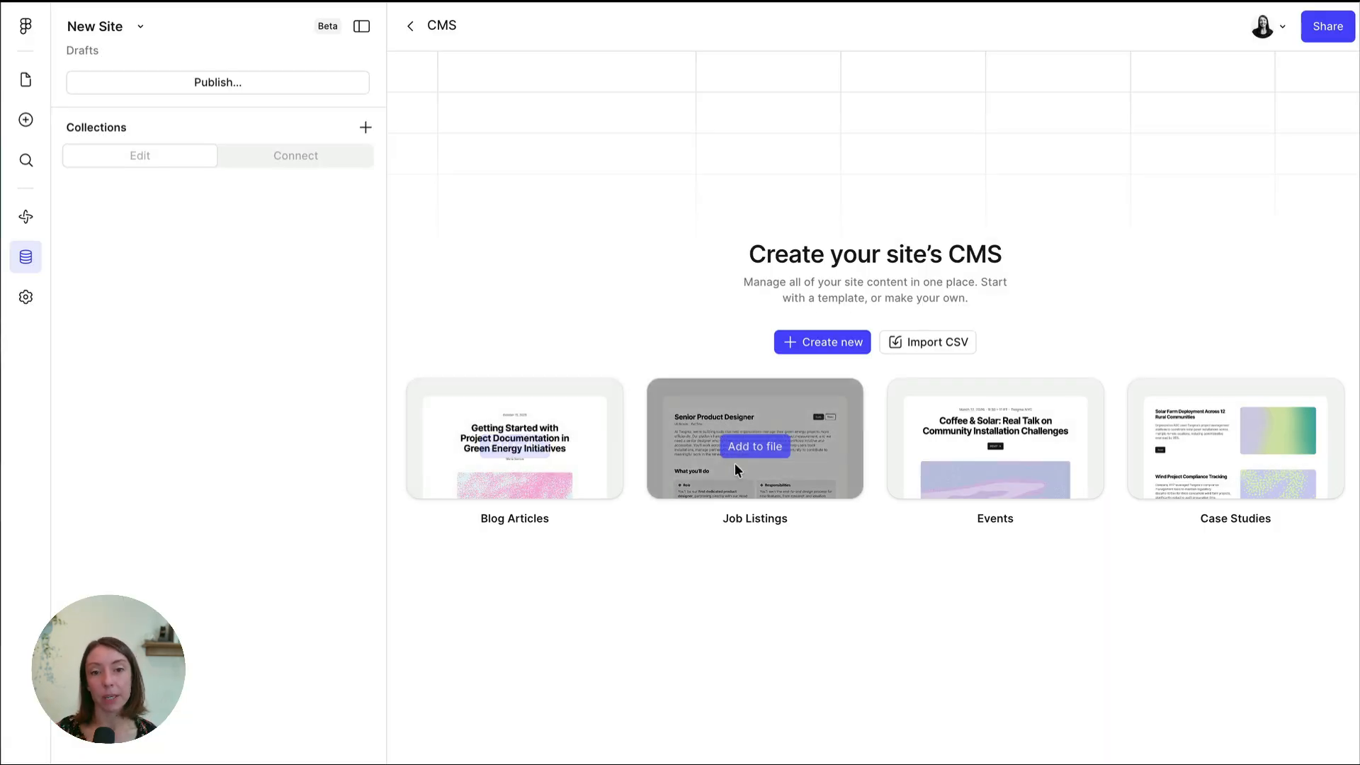
{"action": "mouse_move", "coordinate": [1067, 531]}
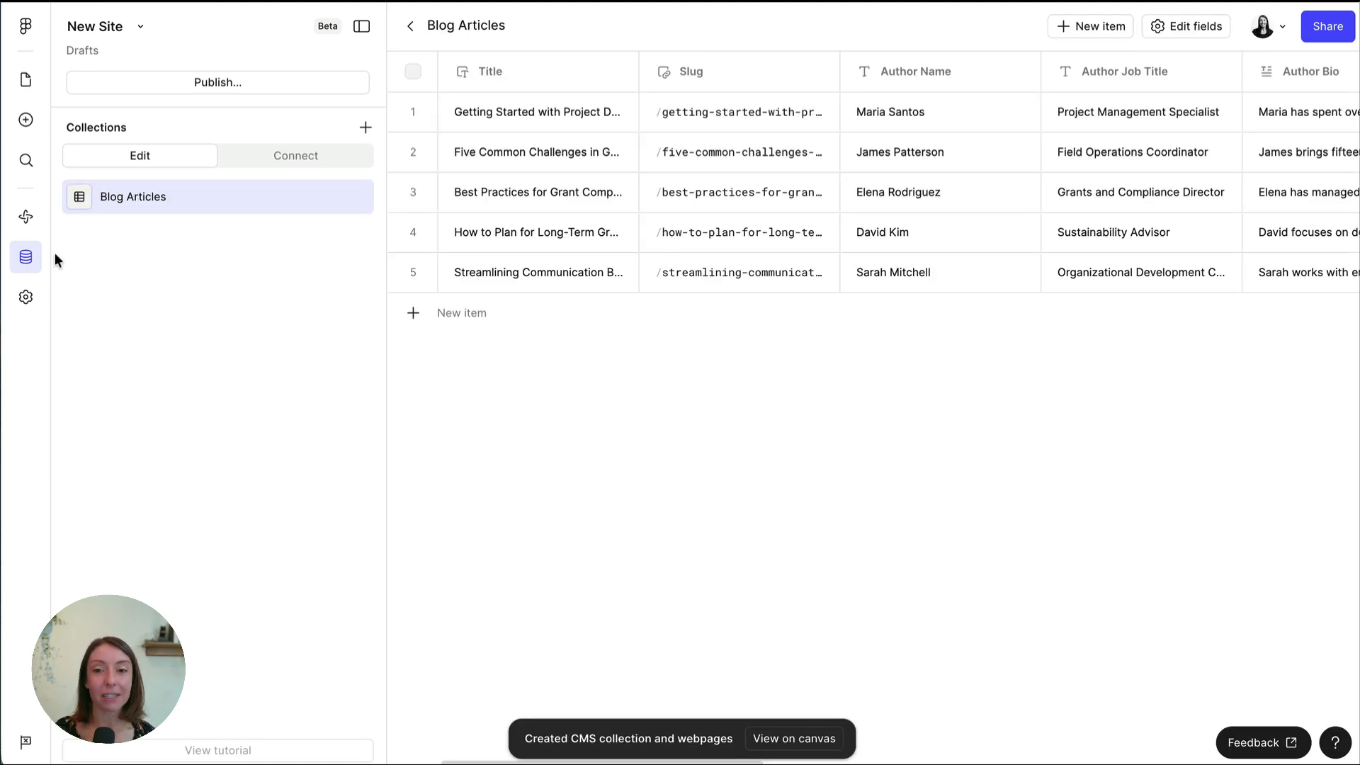
{"action": "mouse_move", "coordinate": [26, 256]}
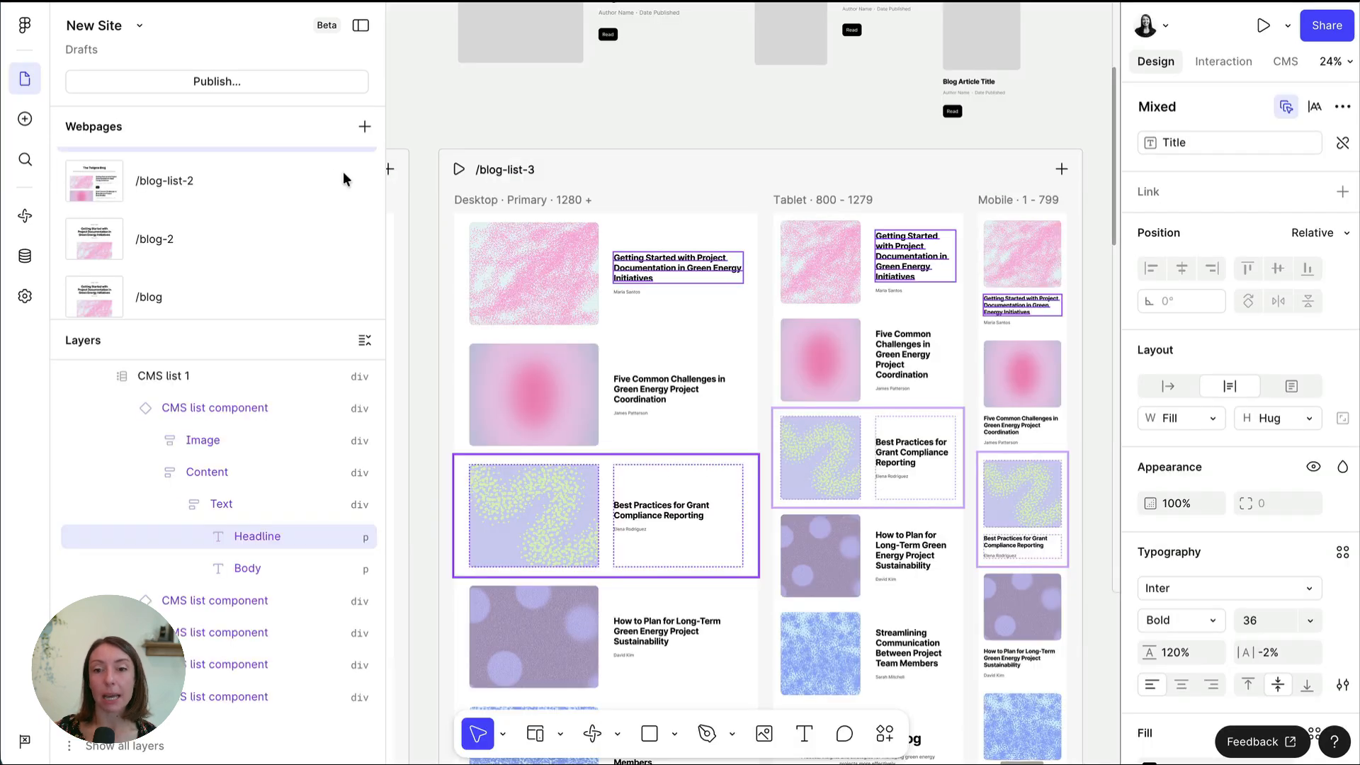
View the Blog Articles content behind the selected headline in the CMS panel
{"action": "left_click", "coordinate": [1286, 61]}
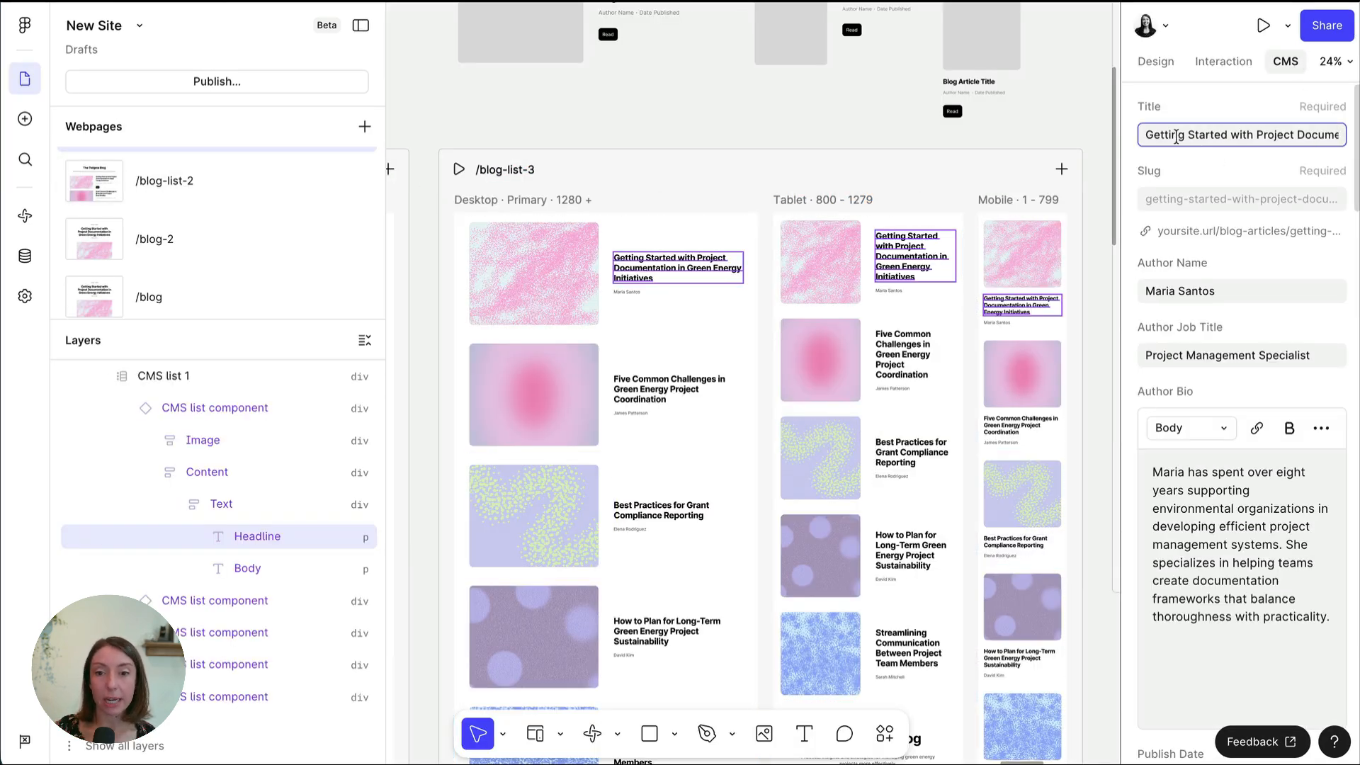
{"action": "left_click", "coordinate": [26, 255]}
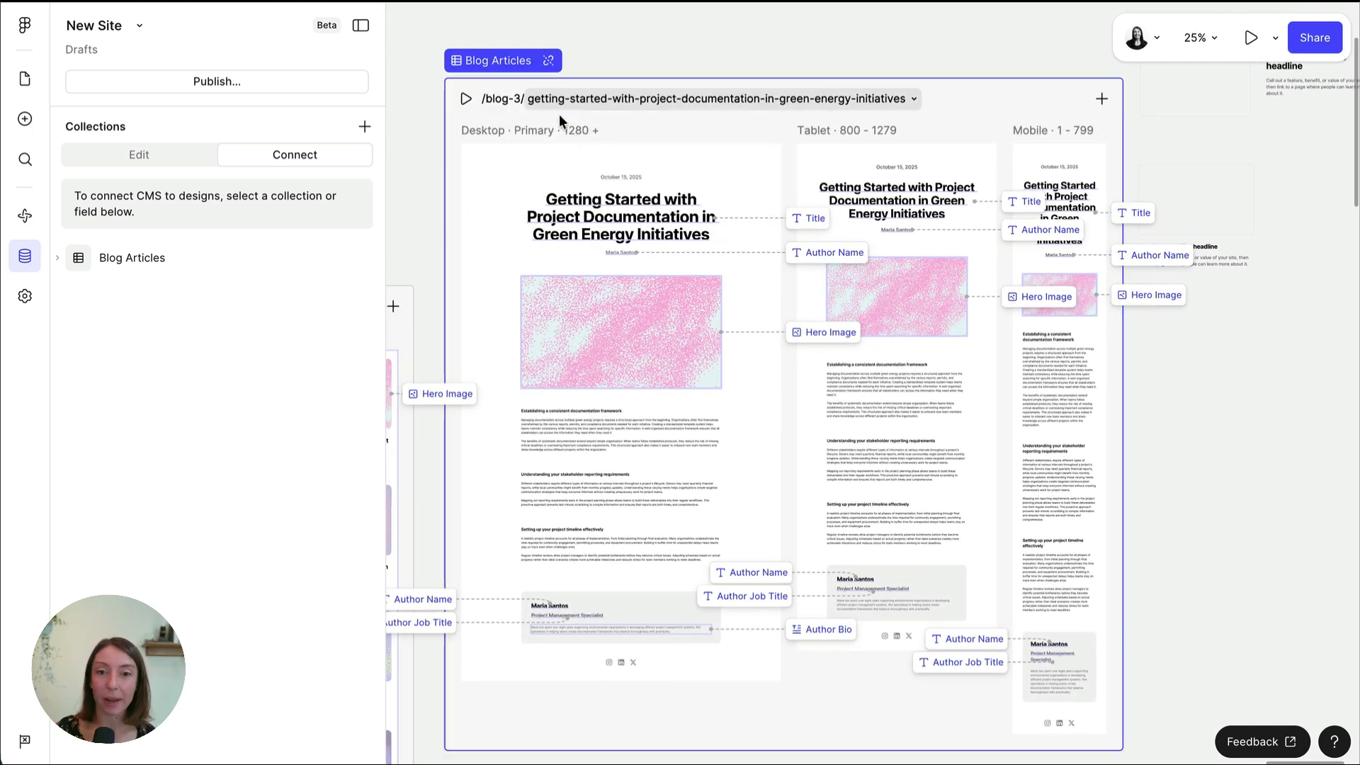
Preview the /blog-3 page with the long-term green energy planning article
{"action": "left_click", "coordinate": [913, 98]}
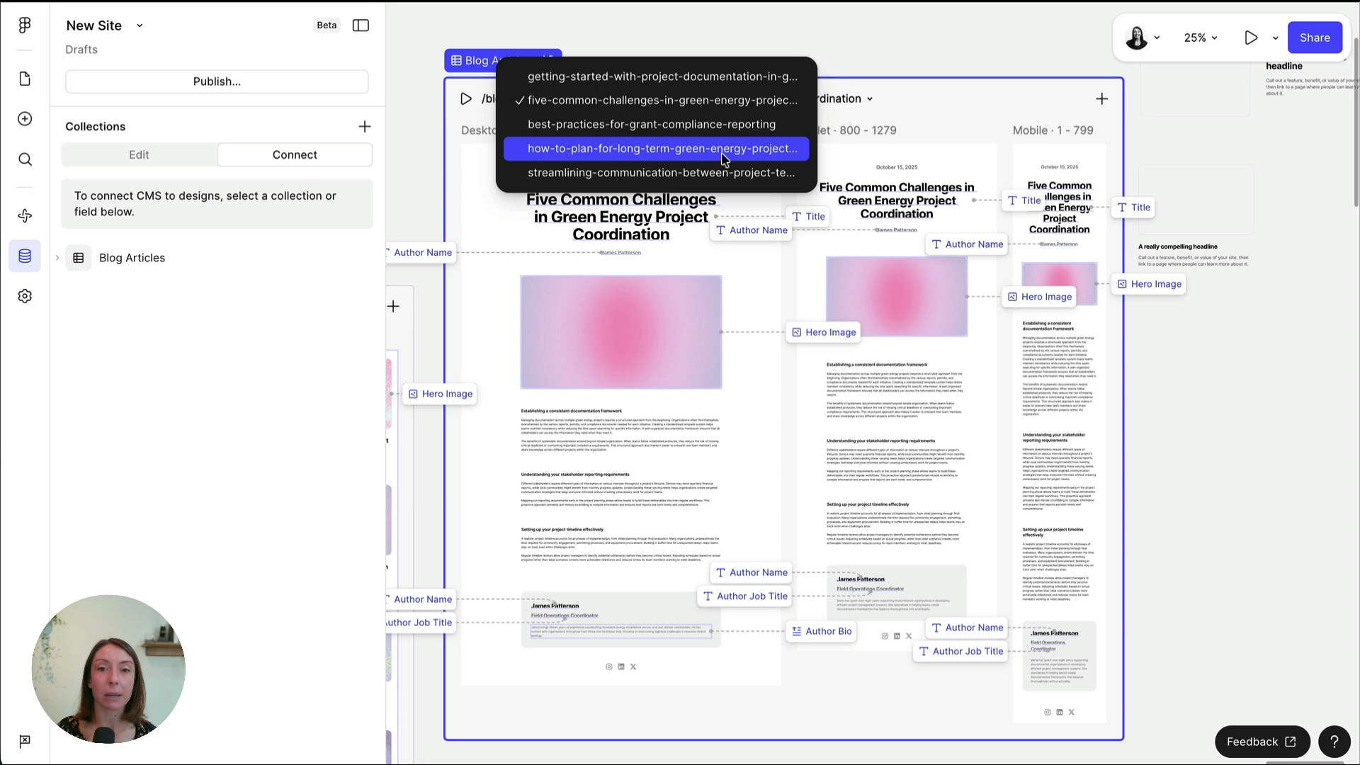
{"action": "left_click", "coordinate": [661, 148]}
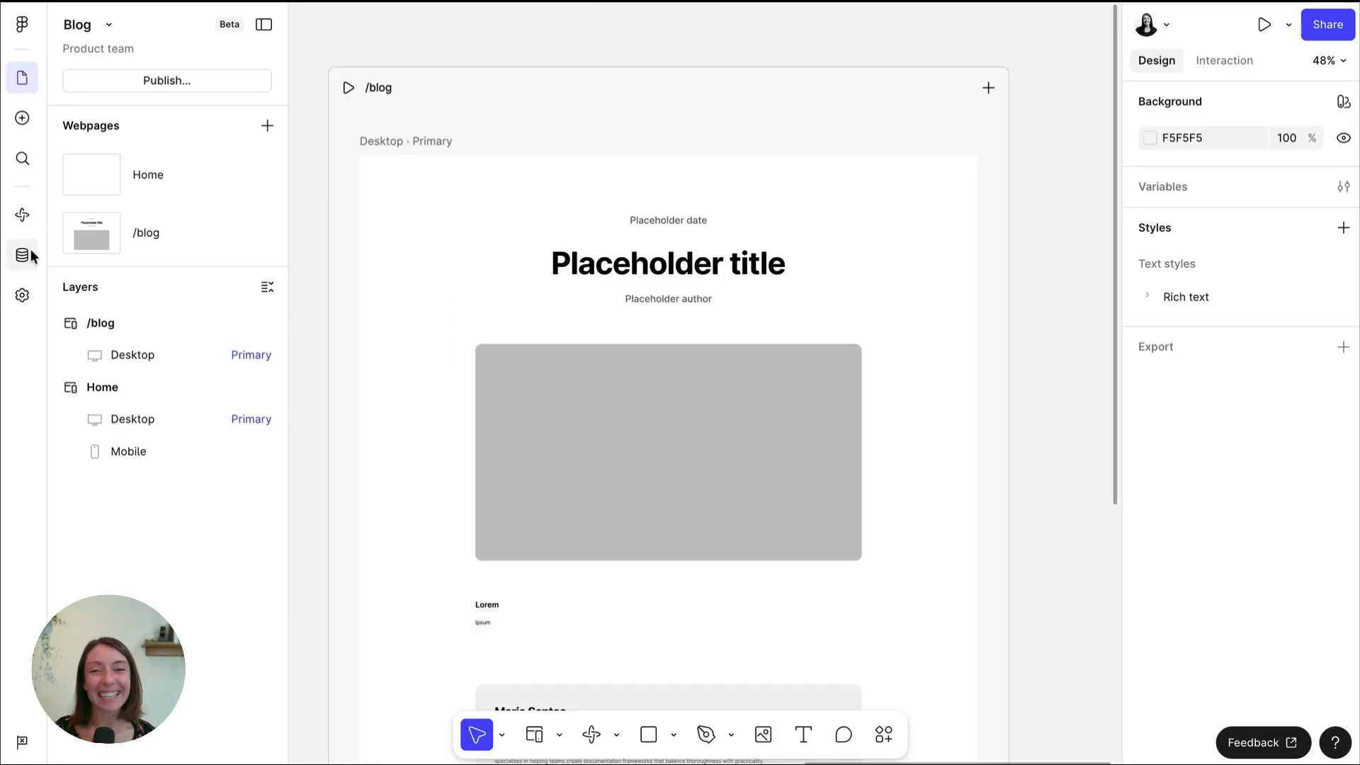
Connect Blog Articles to 'An entire page' from the CMS Connect tab
{"action": "left_click", "coordinate": [22, 255]}
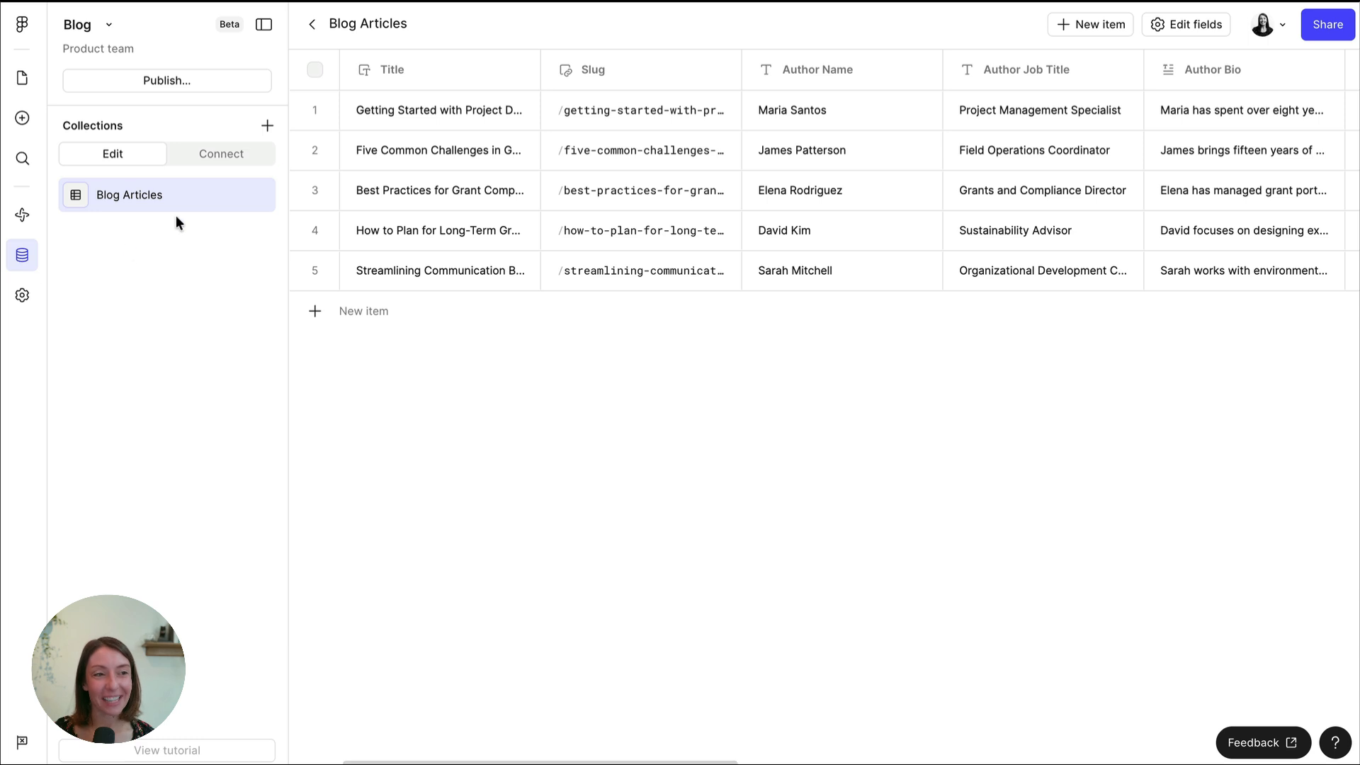
{"action": "left_click", "coordinate": [221, 154]}
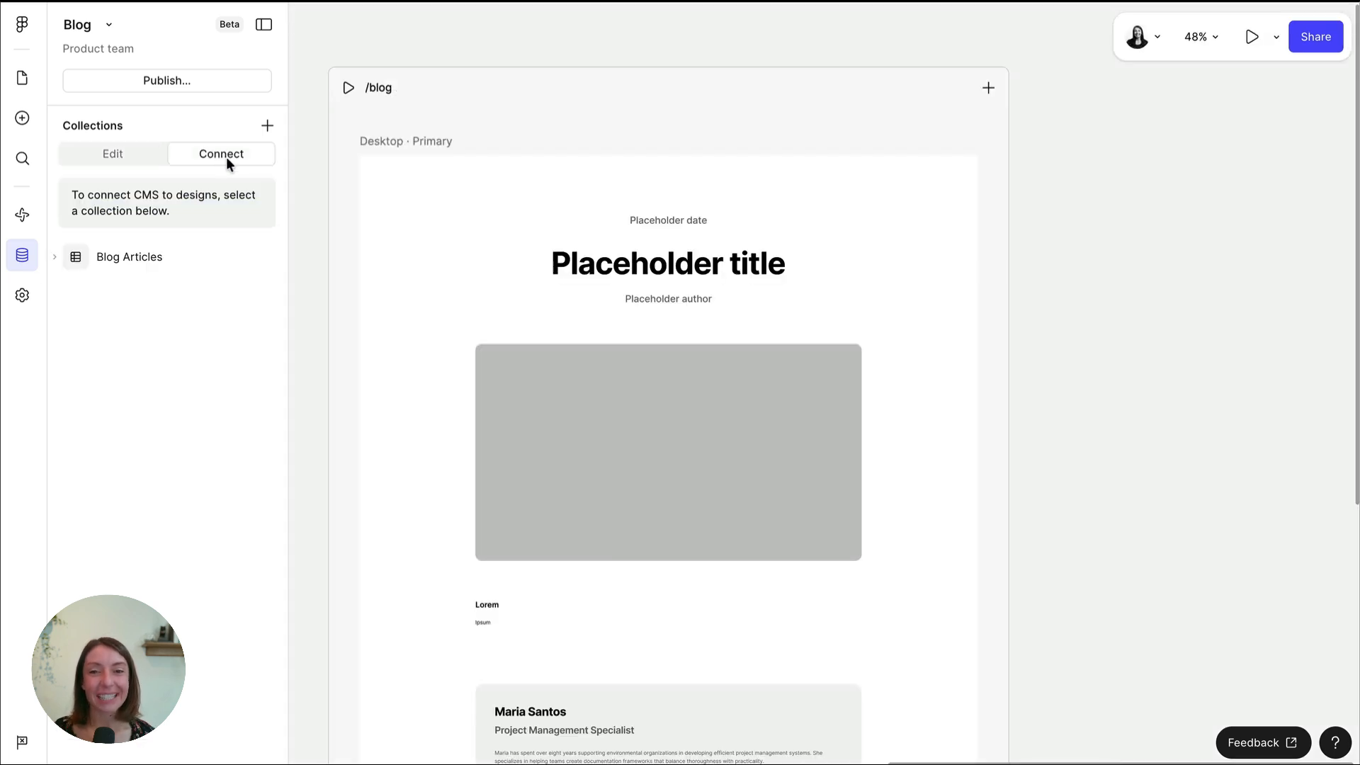
{"action": "left_click", "coordinate": [237, 257]}
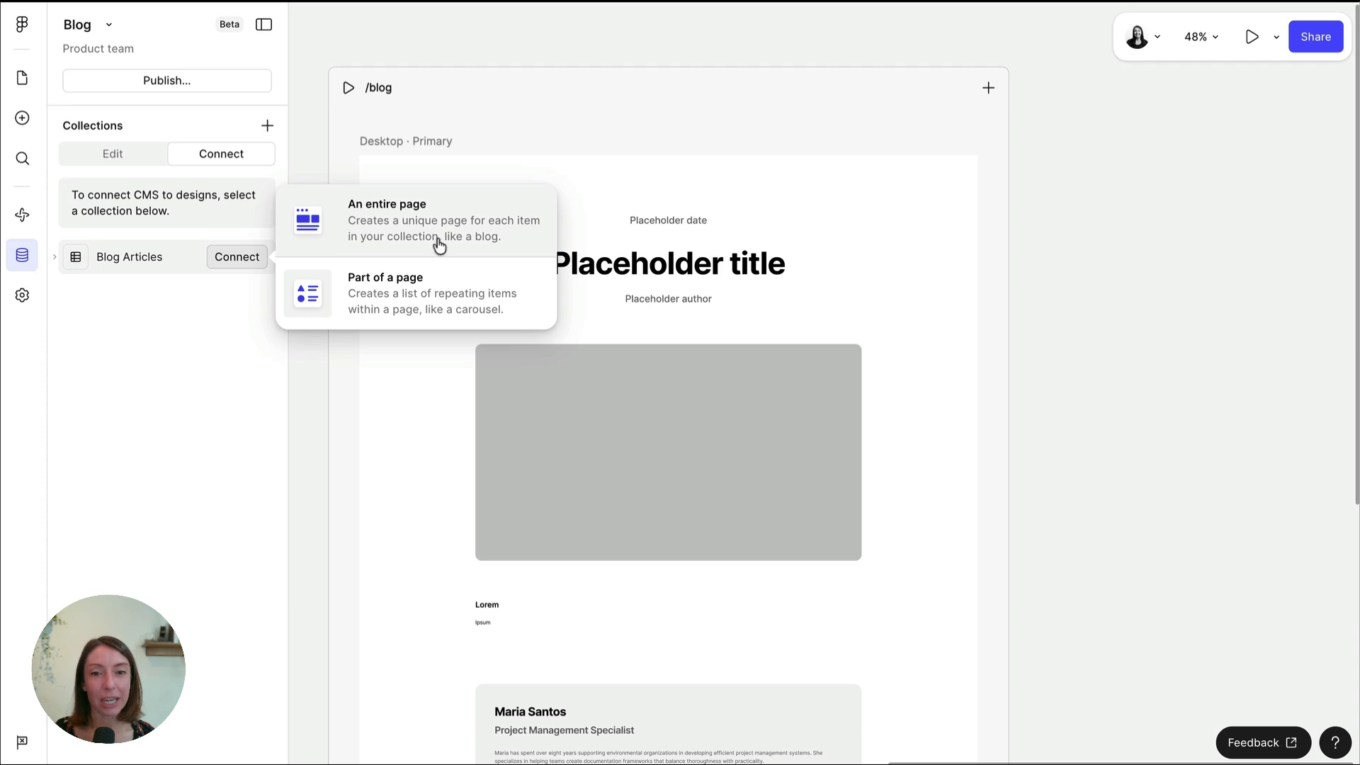
{"action": "mouse_move", "coordinate": [409, 306]}
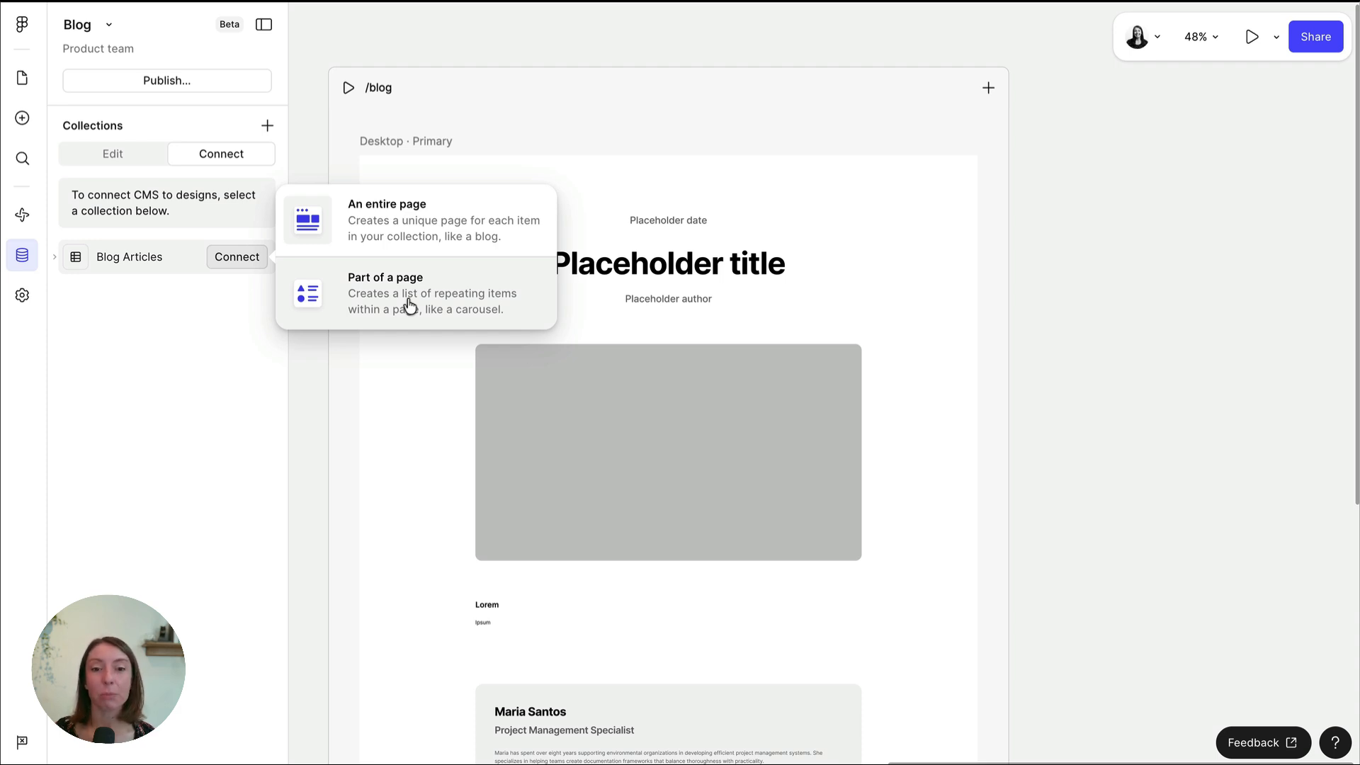
{"action": "mouse_move", "coordinate": [464, 260]}
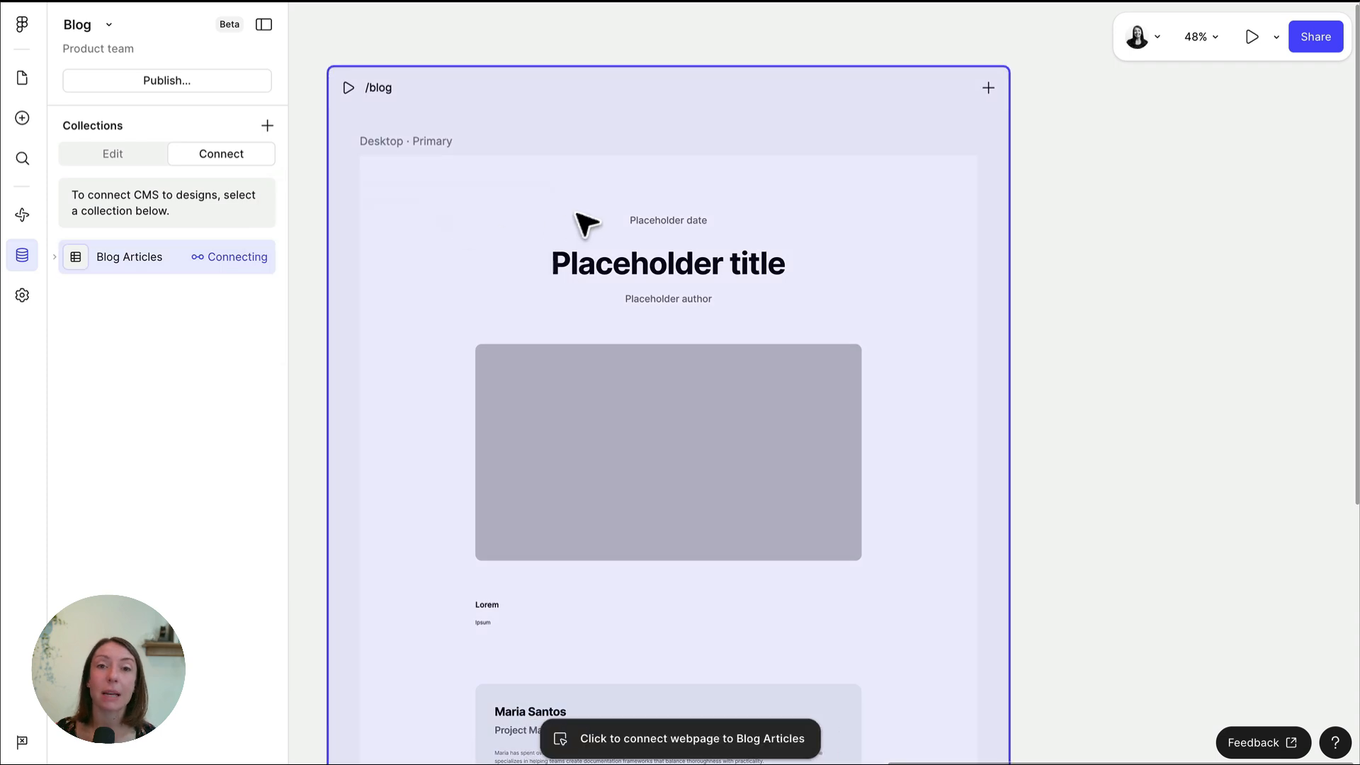
{"action": "scroll", "scroll_direction": "up", "scroll_amount": 3}
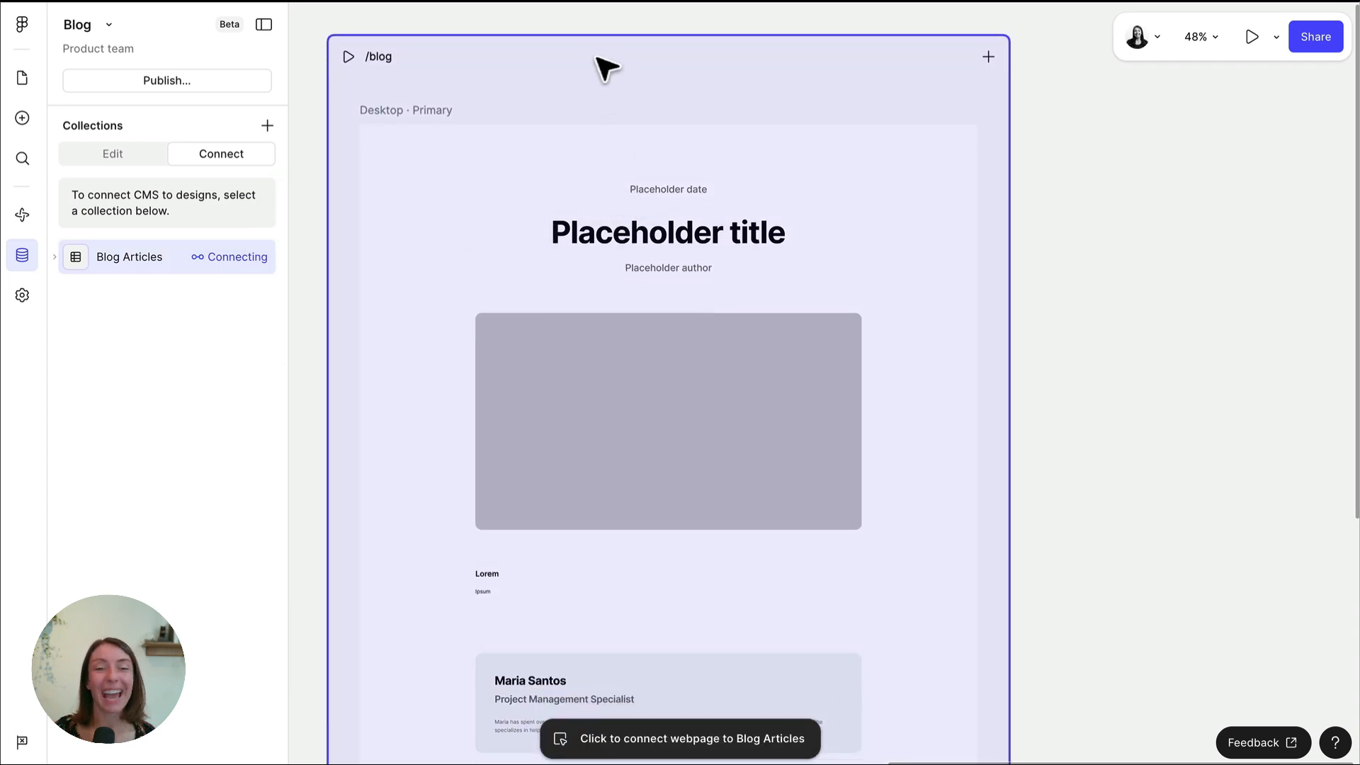
Bind the /blog frame to Blog Articles and show the first article
{"action": "left_click", "coordinate": [680, 738]}
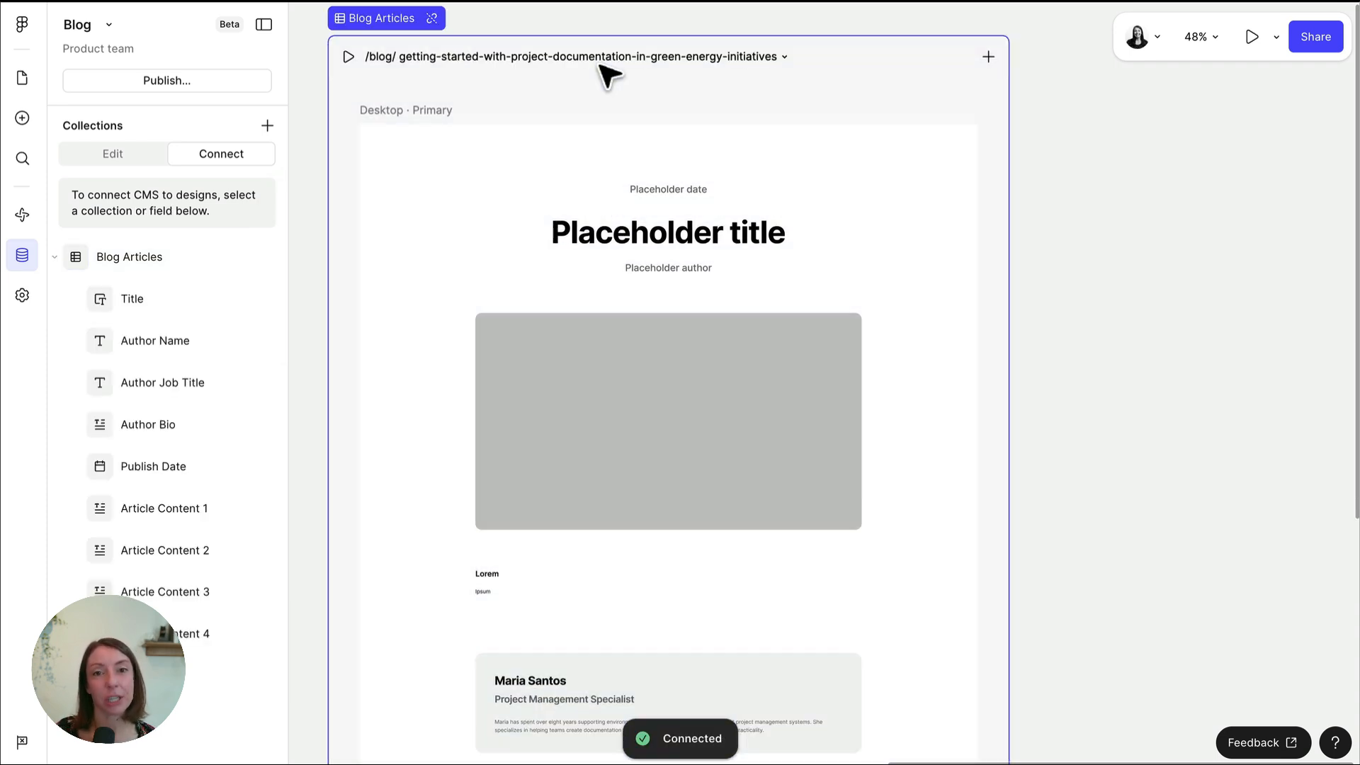
{"action": "left_click", "coordinate": [779, 57]}
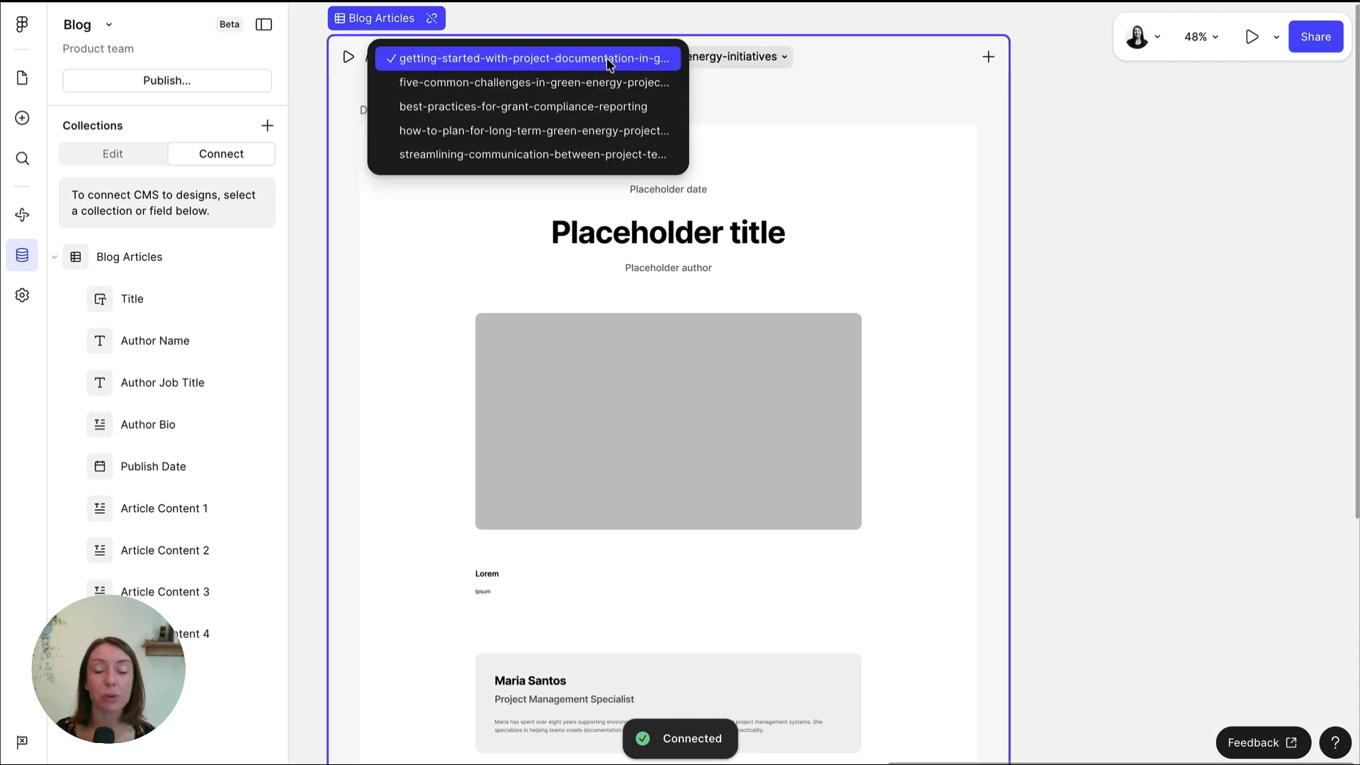
{"action": "left_click", "coordinate": [534, 82]}
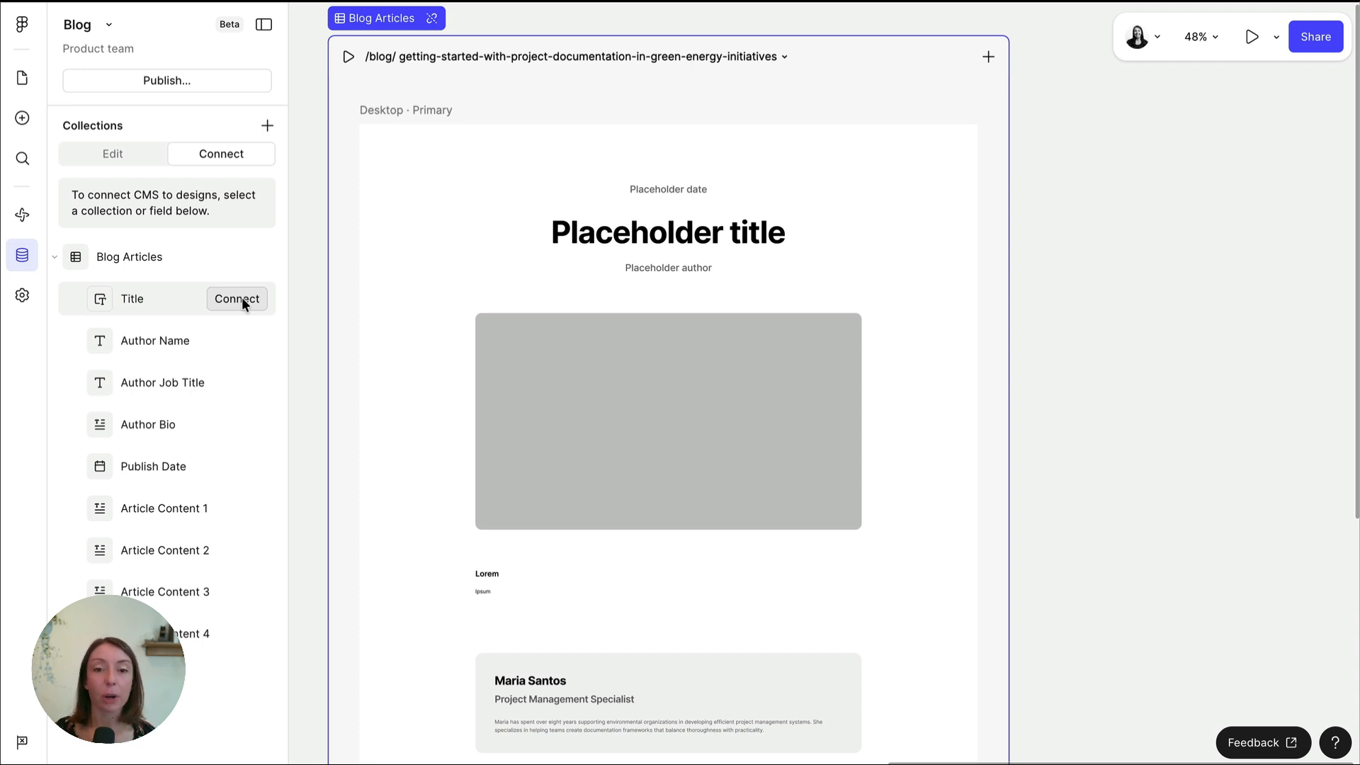
Link the Title, Publish Date and Article Content fields to their page layers
{"action": "left_click", "coordinate": [236, 298]}
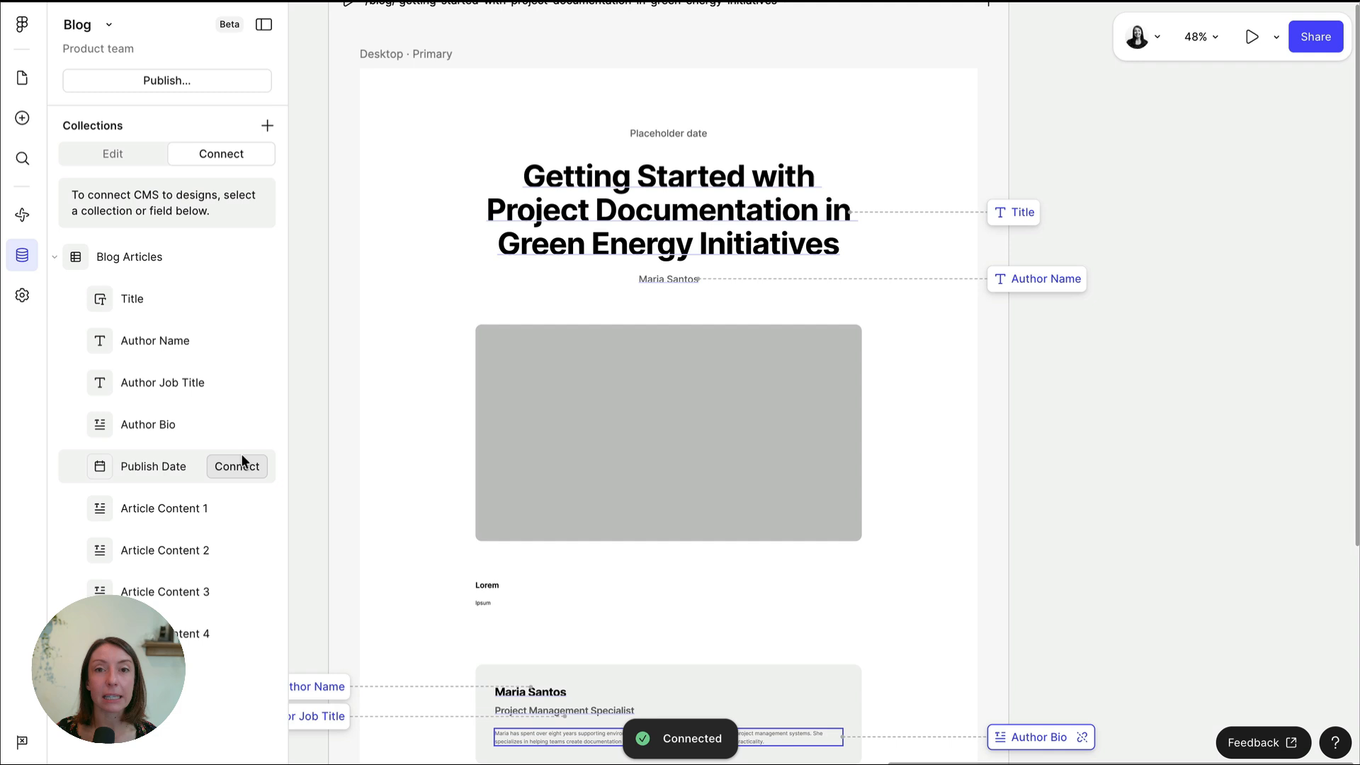
{"action": "left_click", "coordinate": [236, 466]}
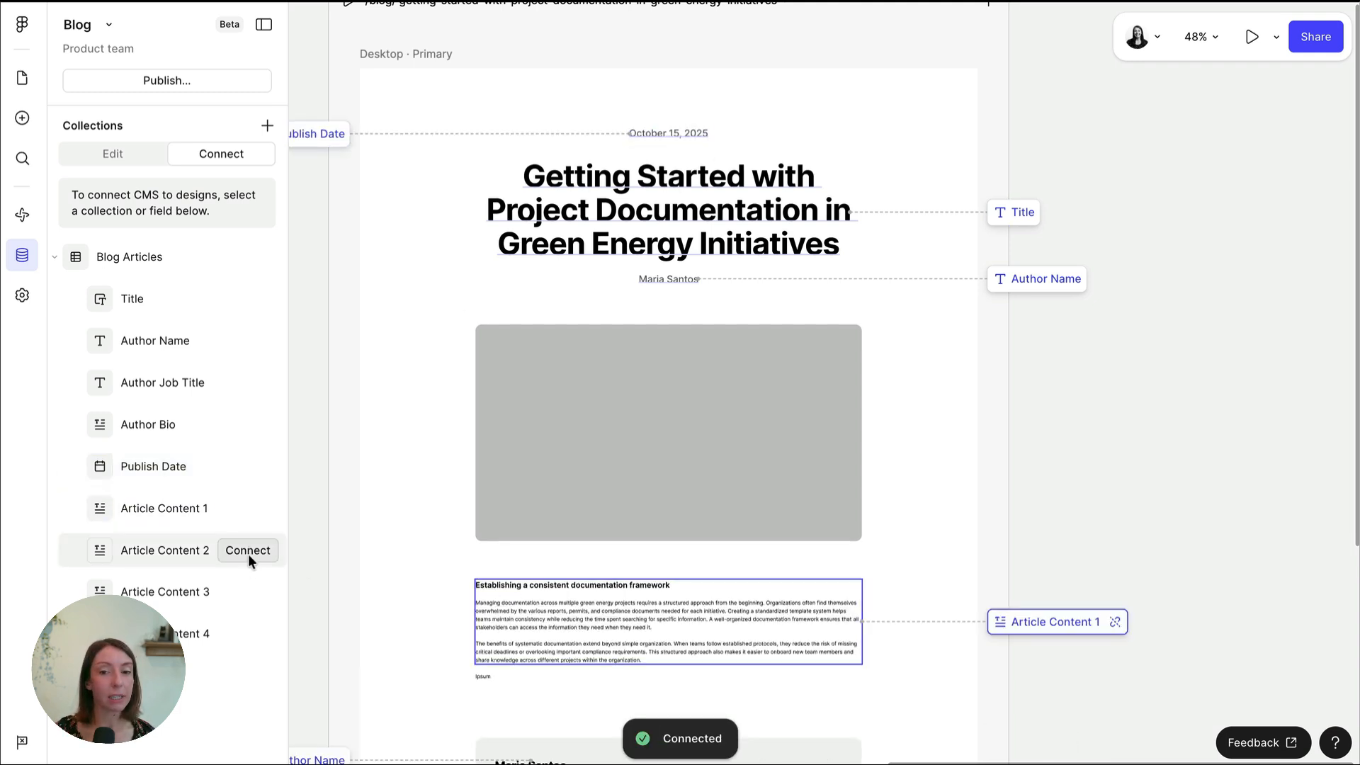
{"action": "left_click", "coordinate": [247, 549]}
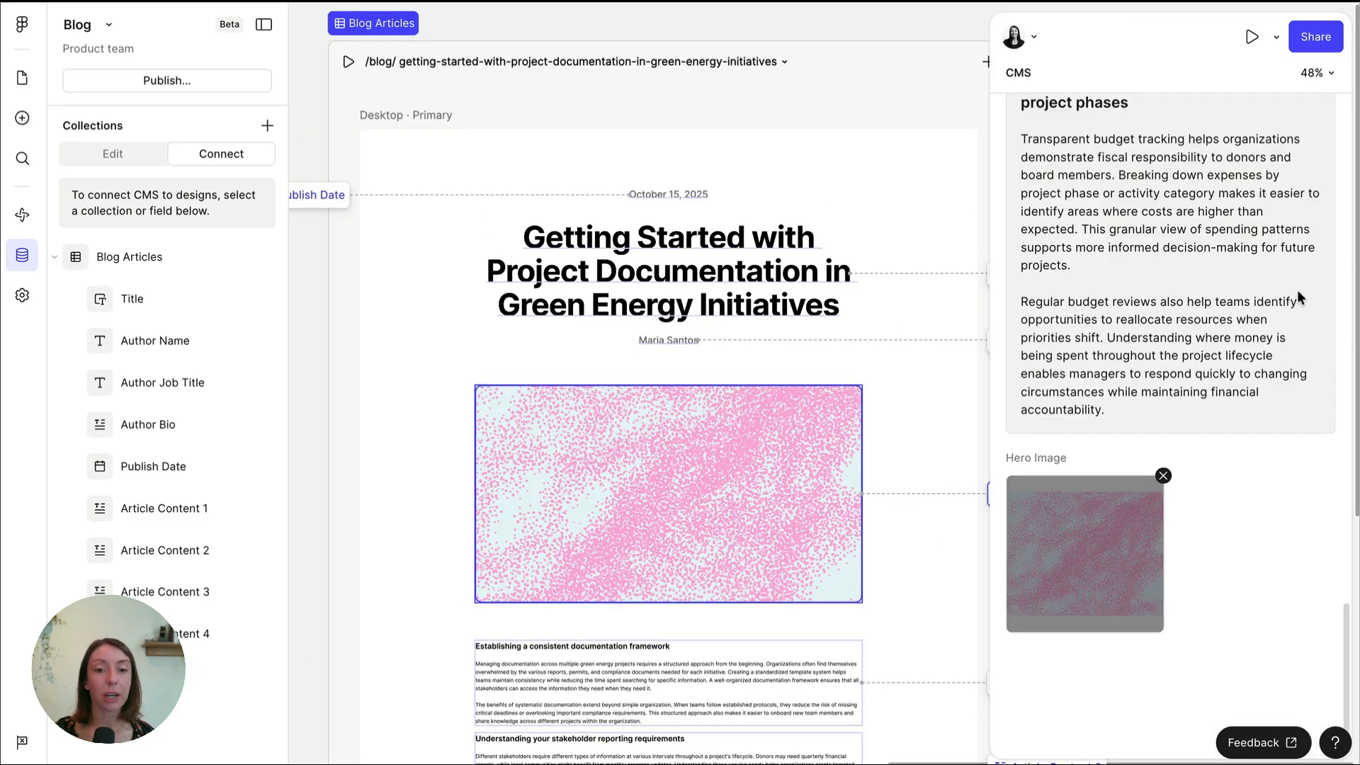
Review the article's CMS item details, then close that panel
{"action": "scroll", "scroll_direction": "up", "scroll_amount": 3}
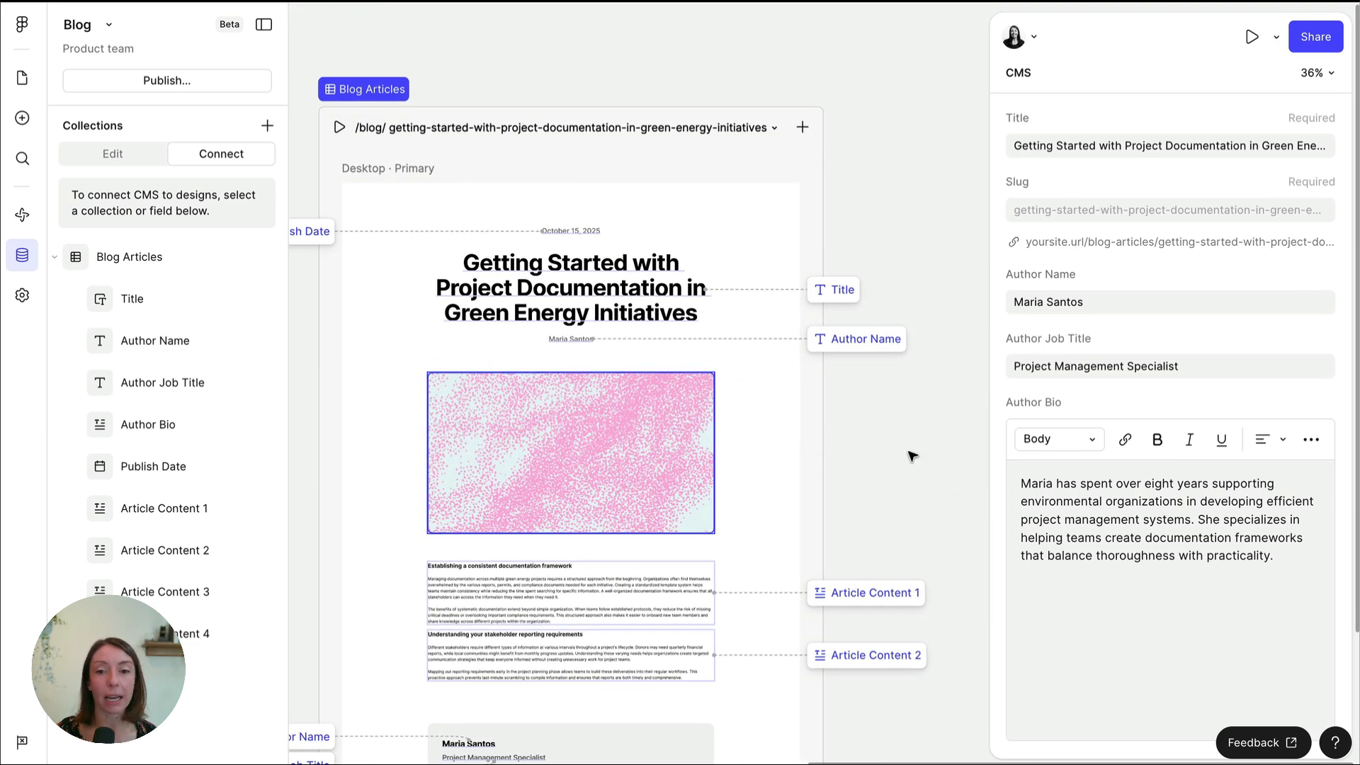
{"action": "left_click", "coordinate": [571, 452]}
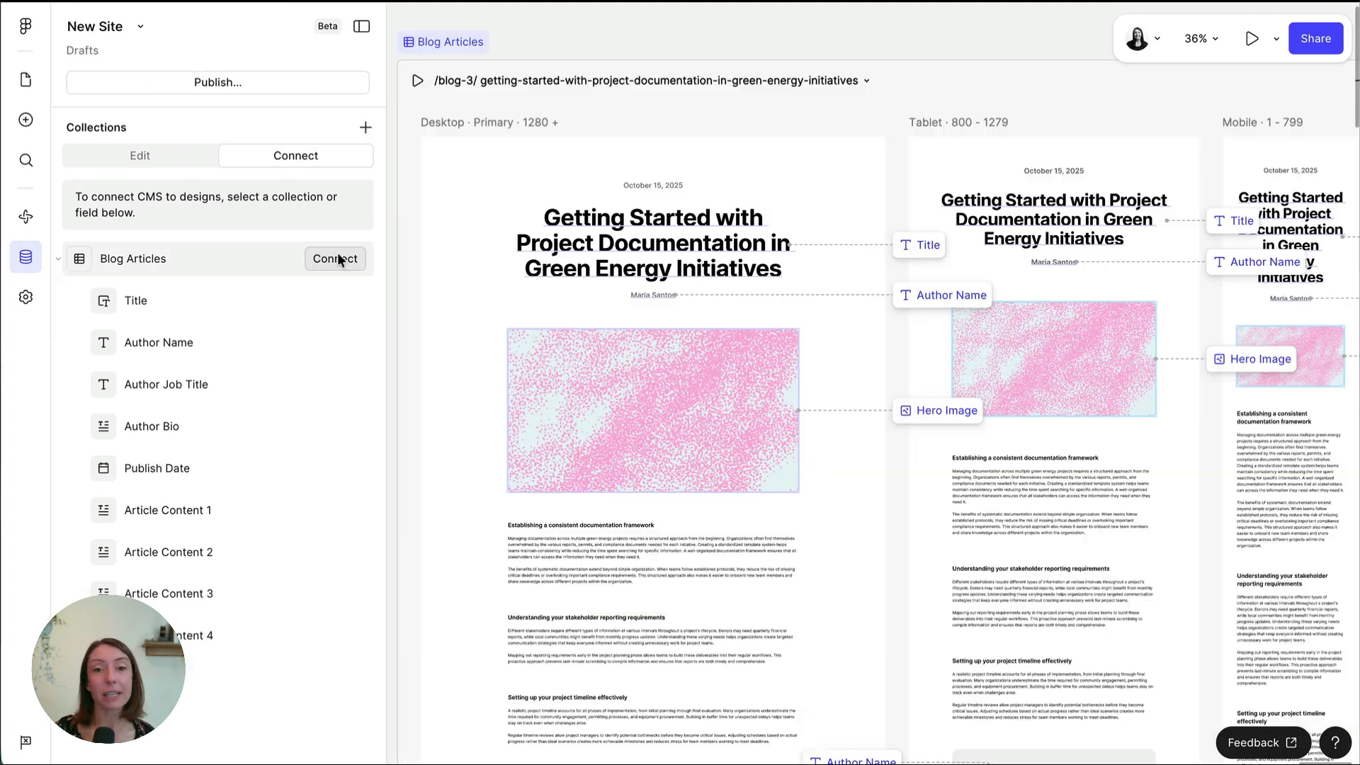
Connect Blog Articles to the blog list, mapping the Title field to the list headings
{"action": "left_click", "coordinate": [335, 258]}
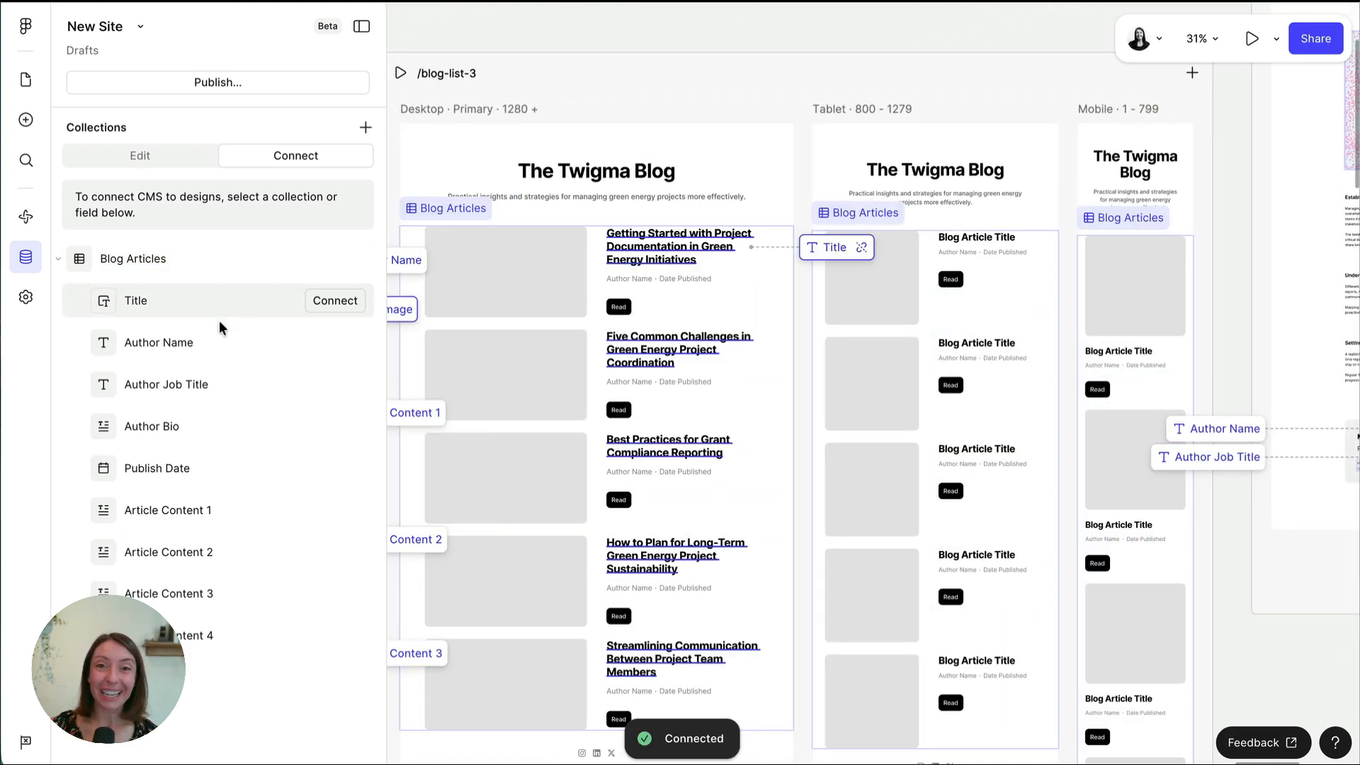
{"action": "left_click", "coordinate": [335, 300]}
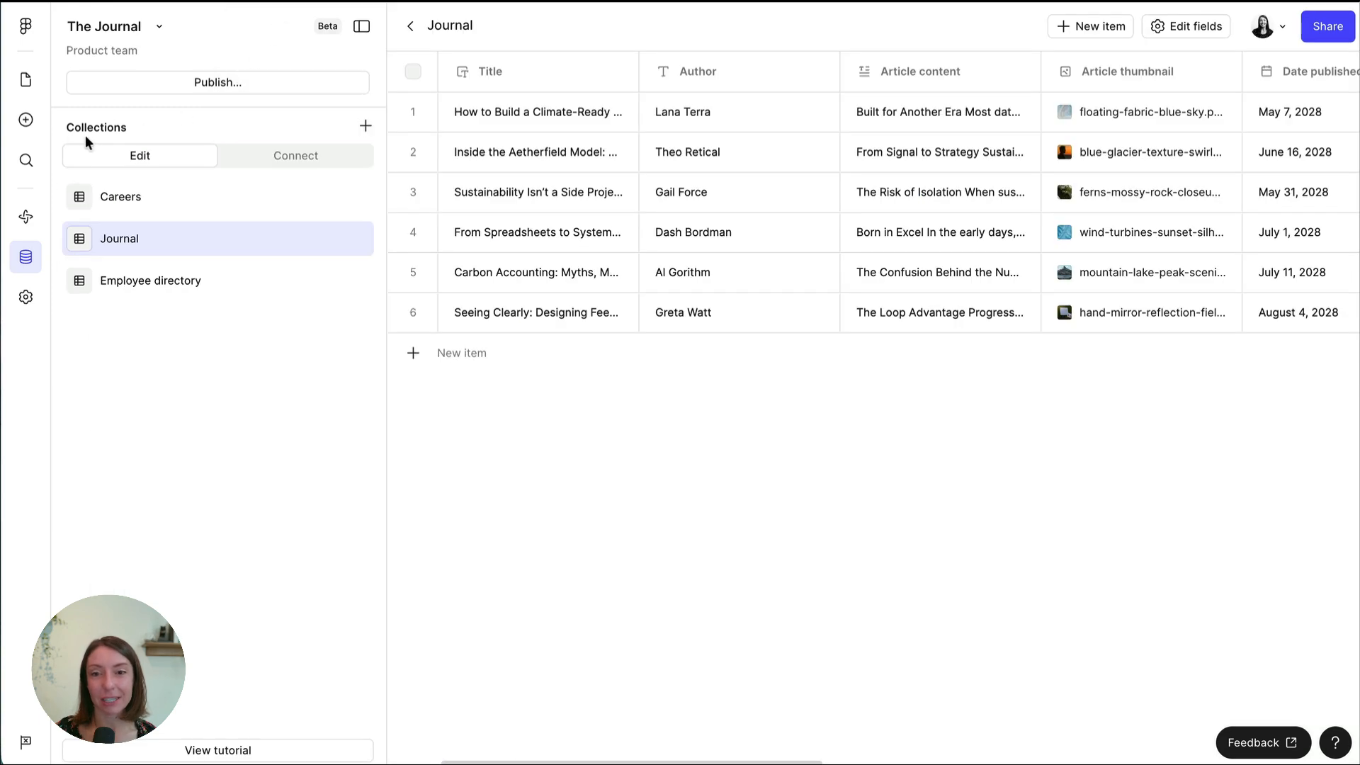
{"action": "mouse_move", "coordinate": [26, 119]}
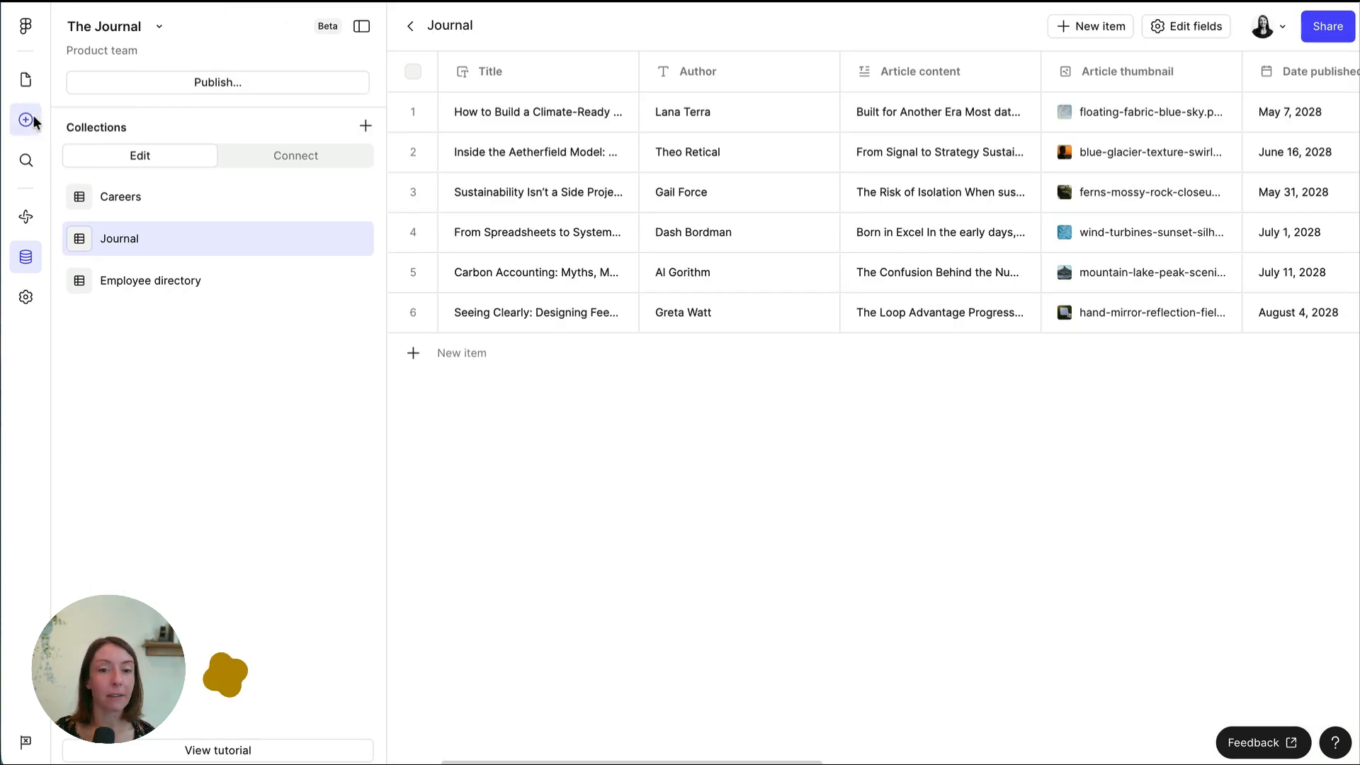
Insert the Journal List block from Blocks > CMS onto the Home page
{"action": "left_click", "coordinate": [26, 121]}
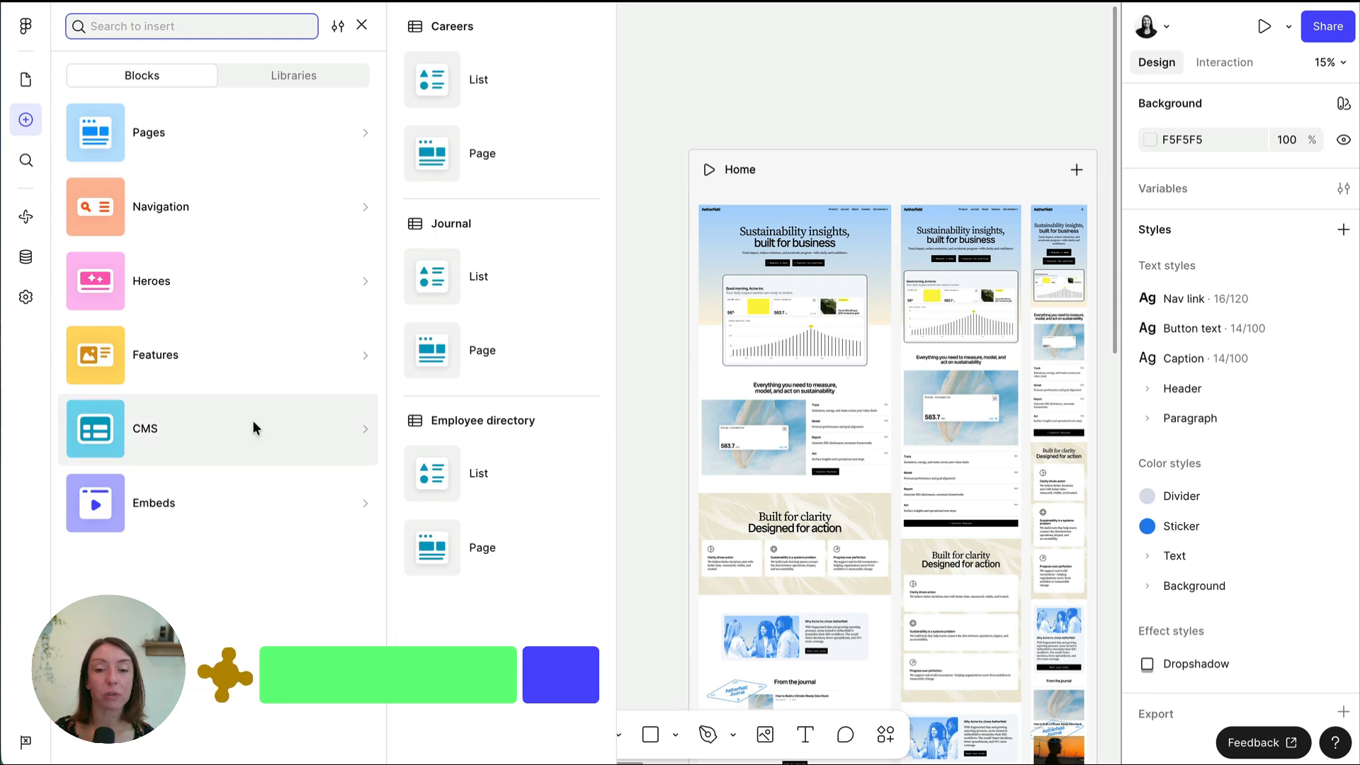
{"action": "mouse_move", "coordinate": [473, 294]}
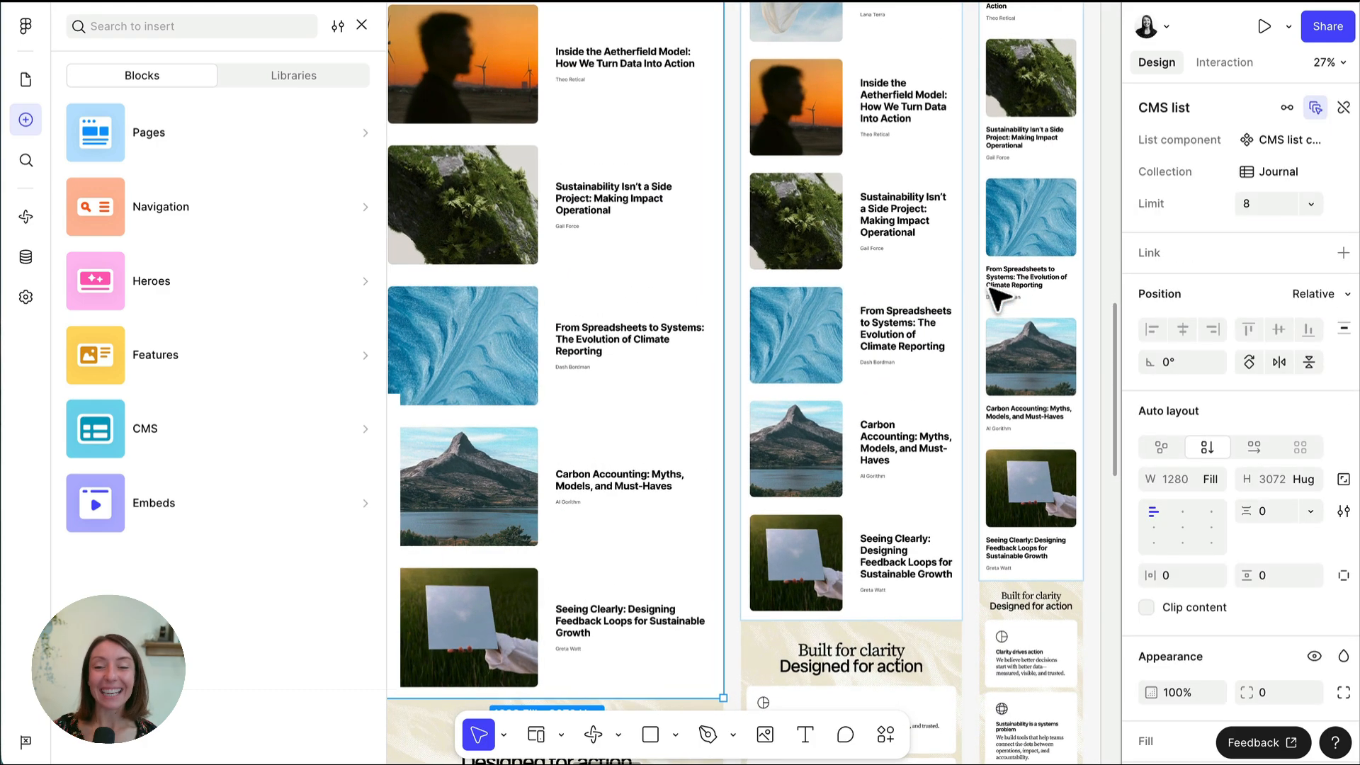
{"action": "scroll", "scroll_direction": "up", "scroll_amount": 3}
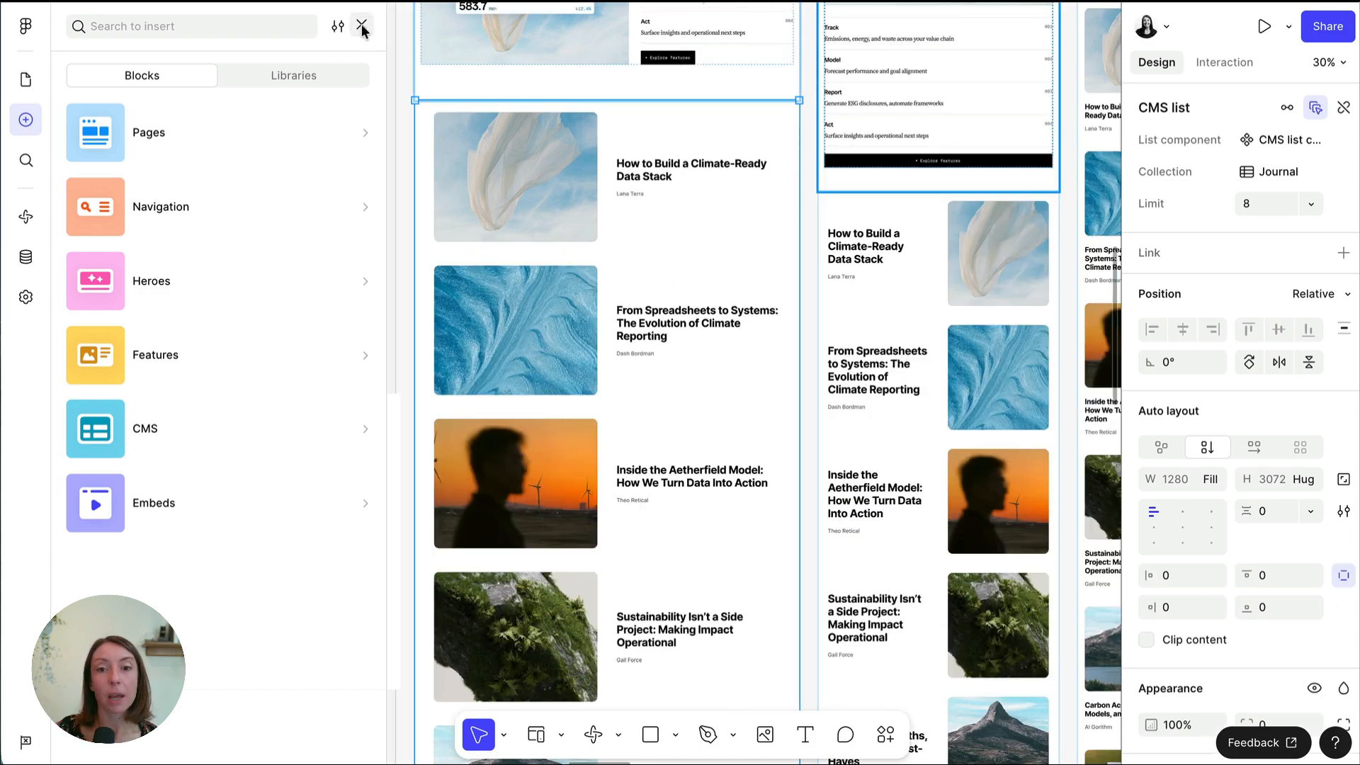
Close the Insert panel and select an article card in the Home page Journal list
{"action": "left_click", "coordinate": [362, 27]}
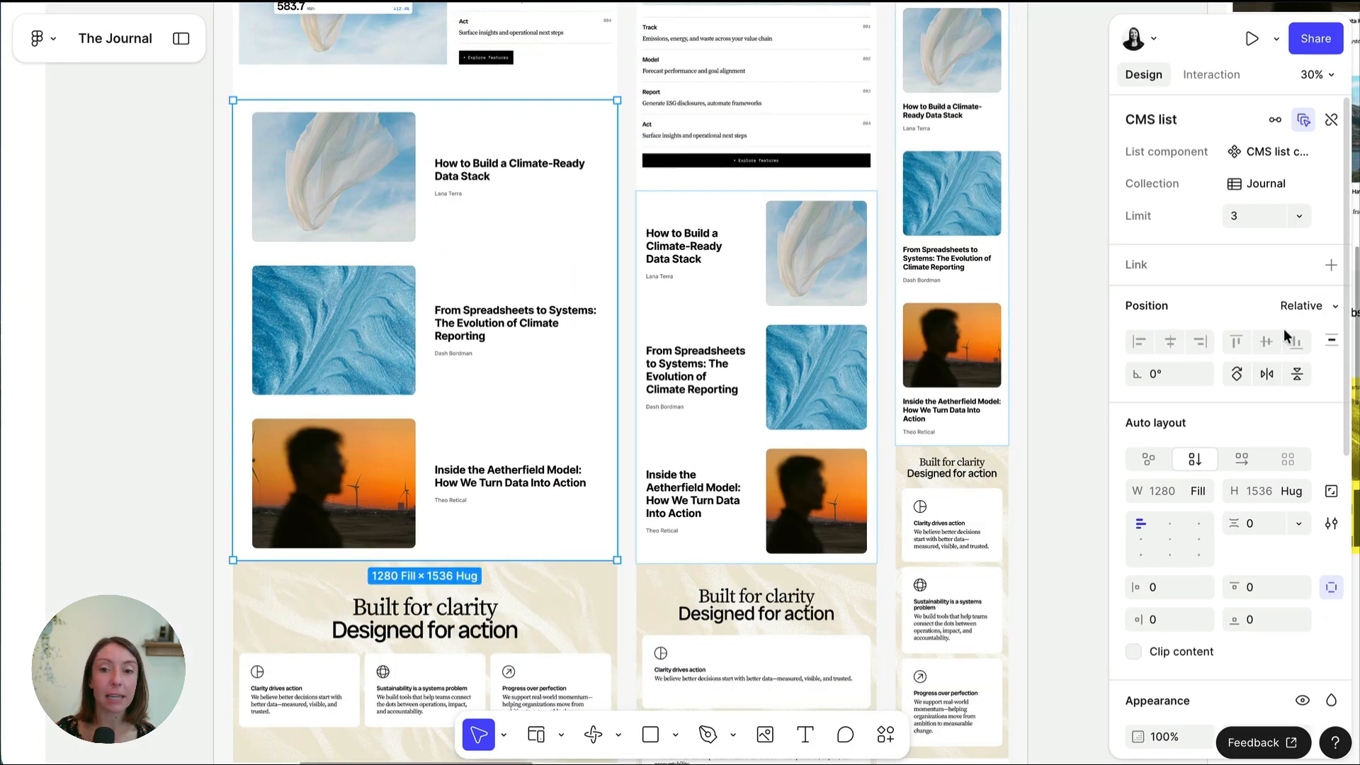
{"action": "left_click", "coordinate": [1264, 216]}
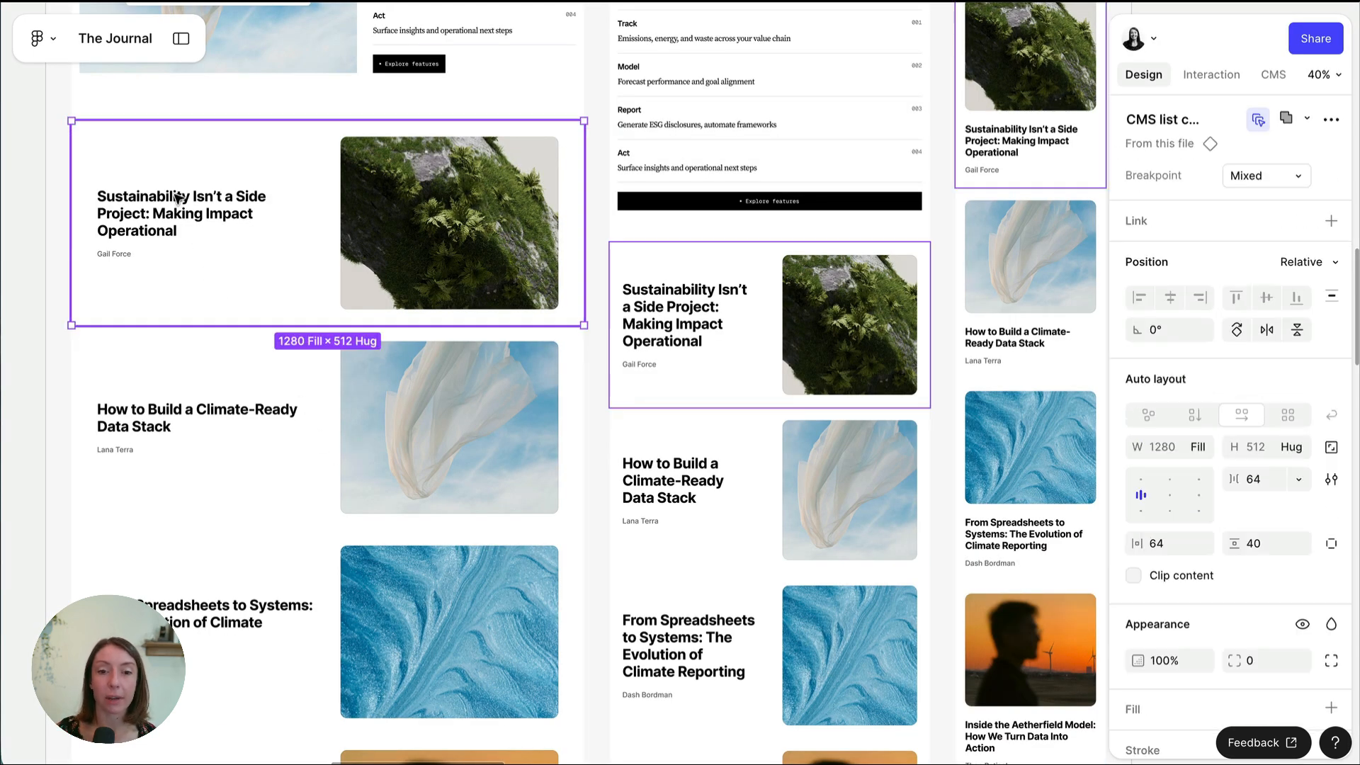
Reverse the list item's horizontal auto layout so titles sit left of images
{"action": "left_click", "coordinate": [1272, 74]}
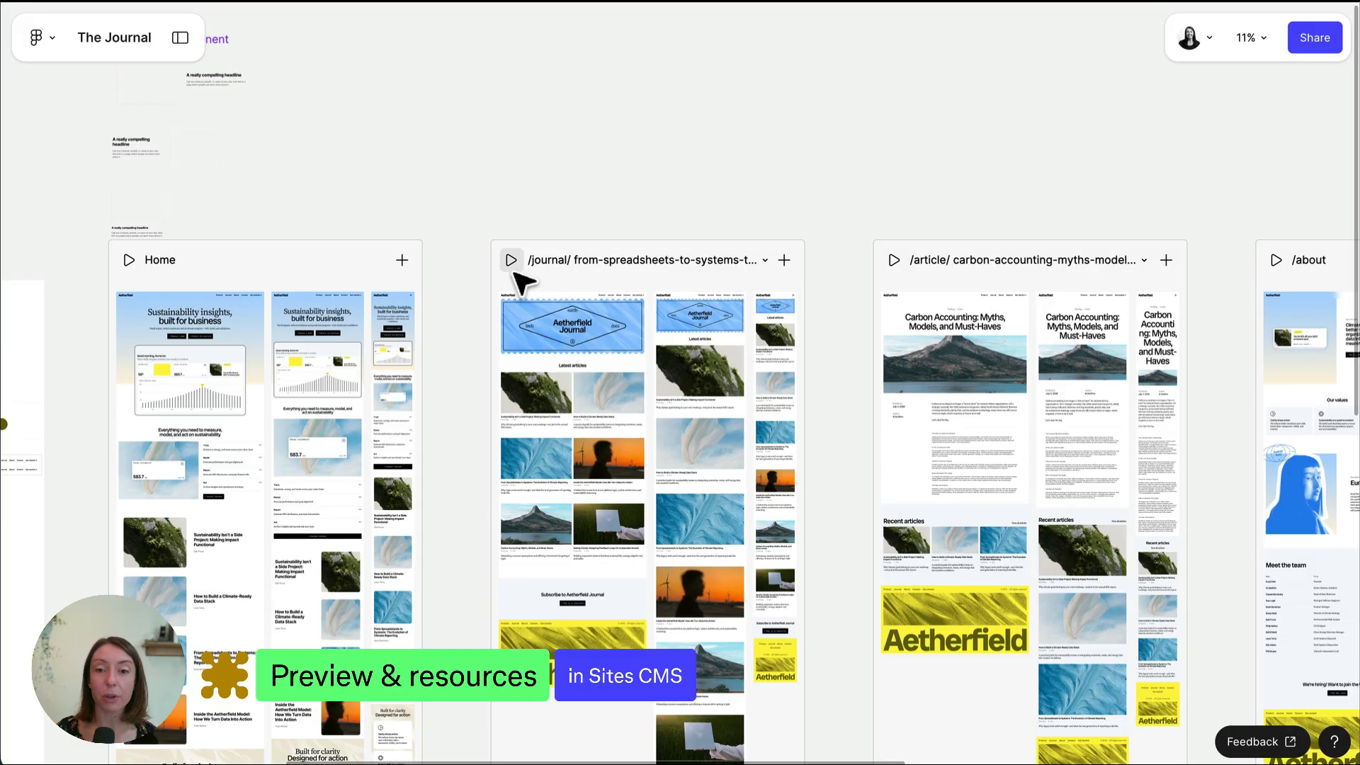
Preview the journal article page live, then open Figma Learn's Figma Sites collection
{"action": "left_click", "coordinate": [510, 260]}
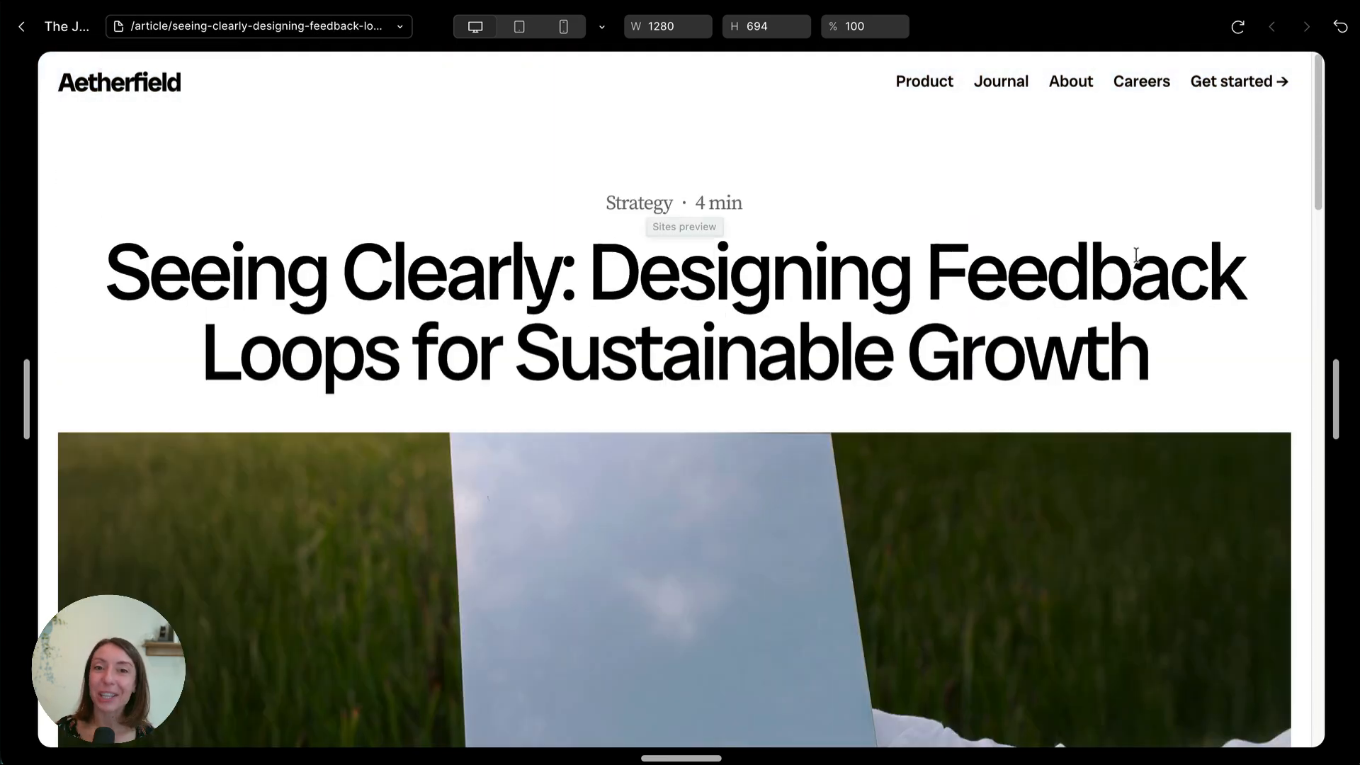
{"action": "scroll", "scroll_direction": "down", "scroll_amount": 3}
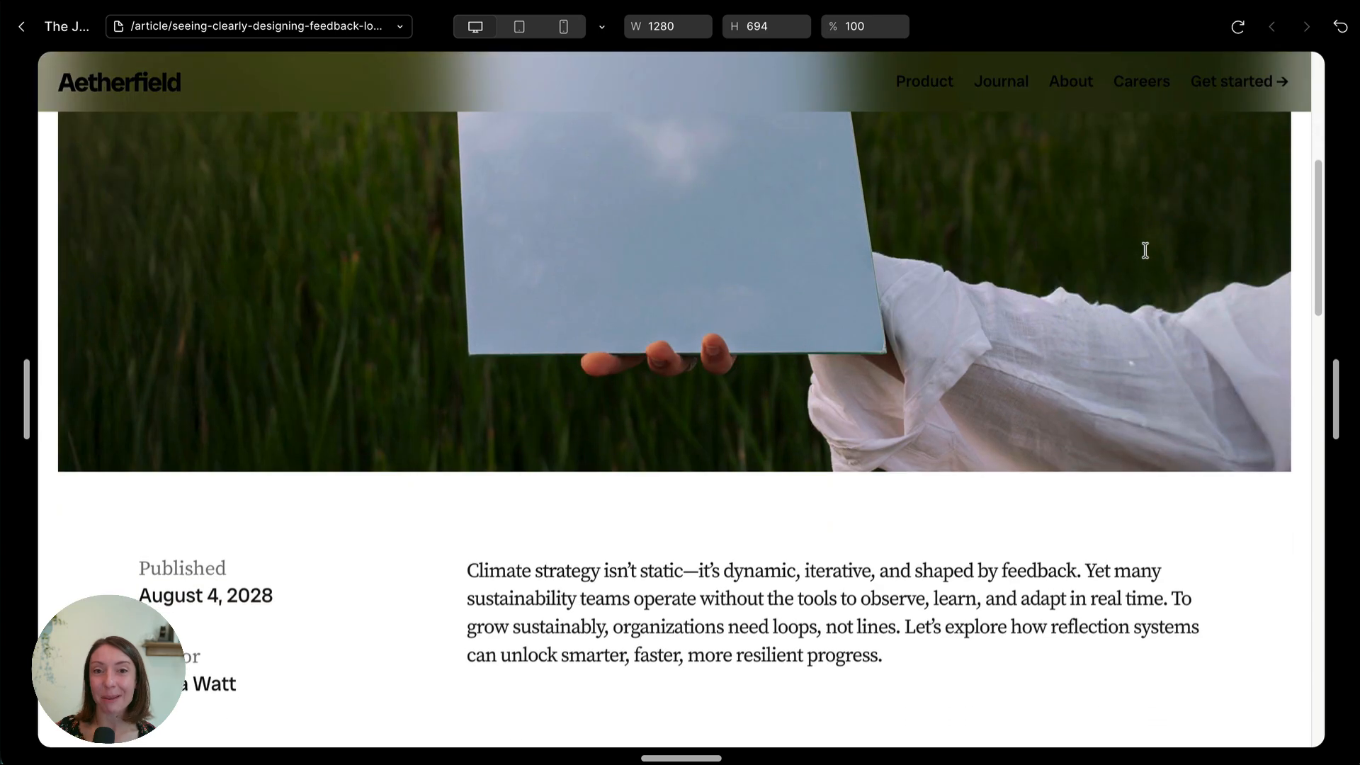
{"action": "scroll", "scroll_direction": "up", "scroll_amount": 3}
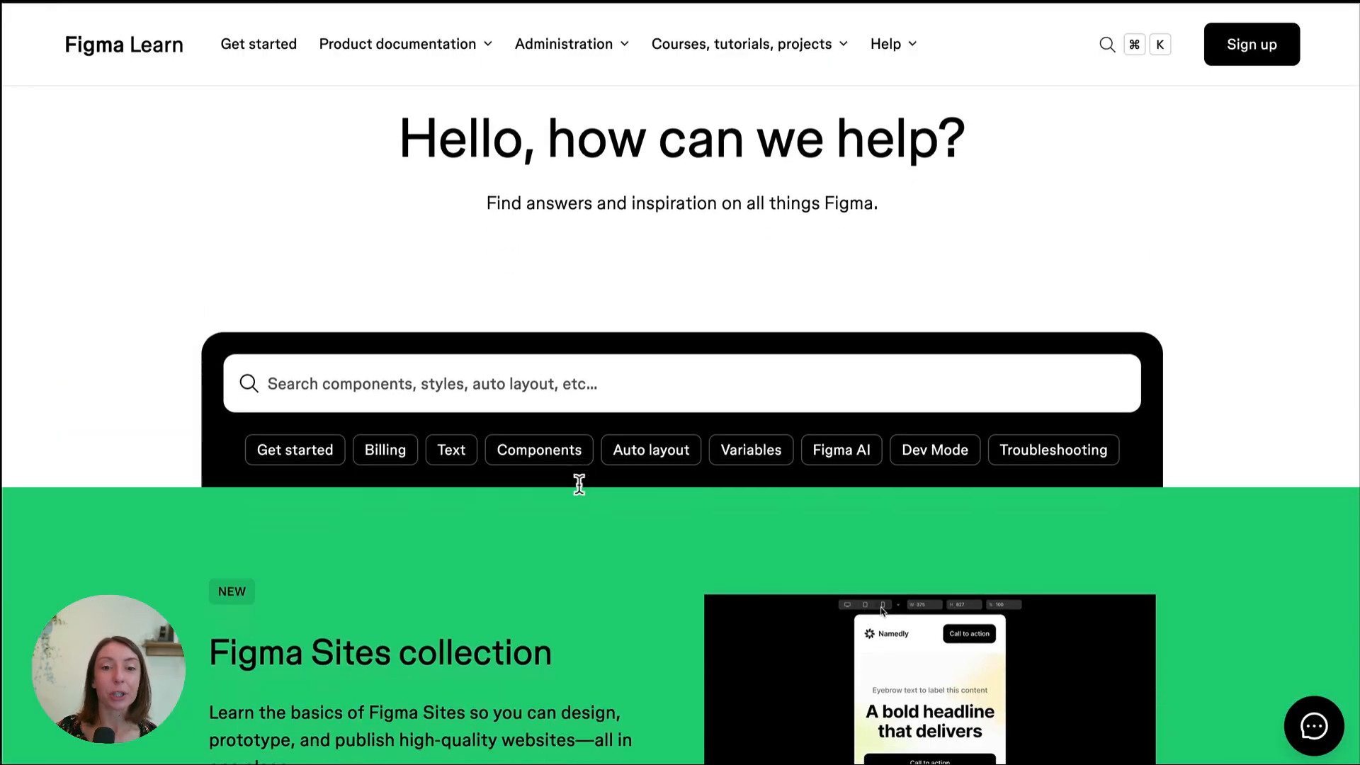
{"action": "scroll", "scroll_direction": "down", "scroll_amount": 3}
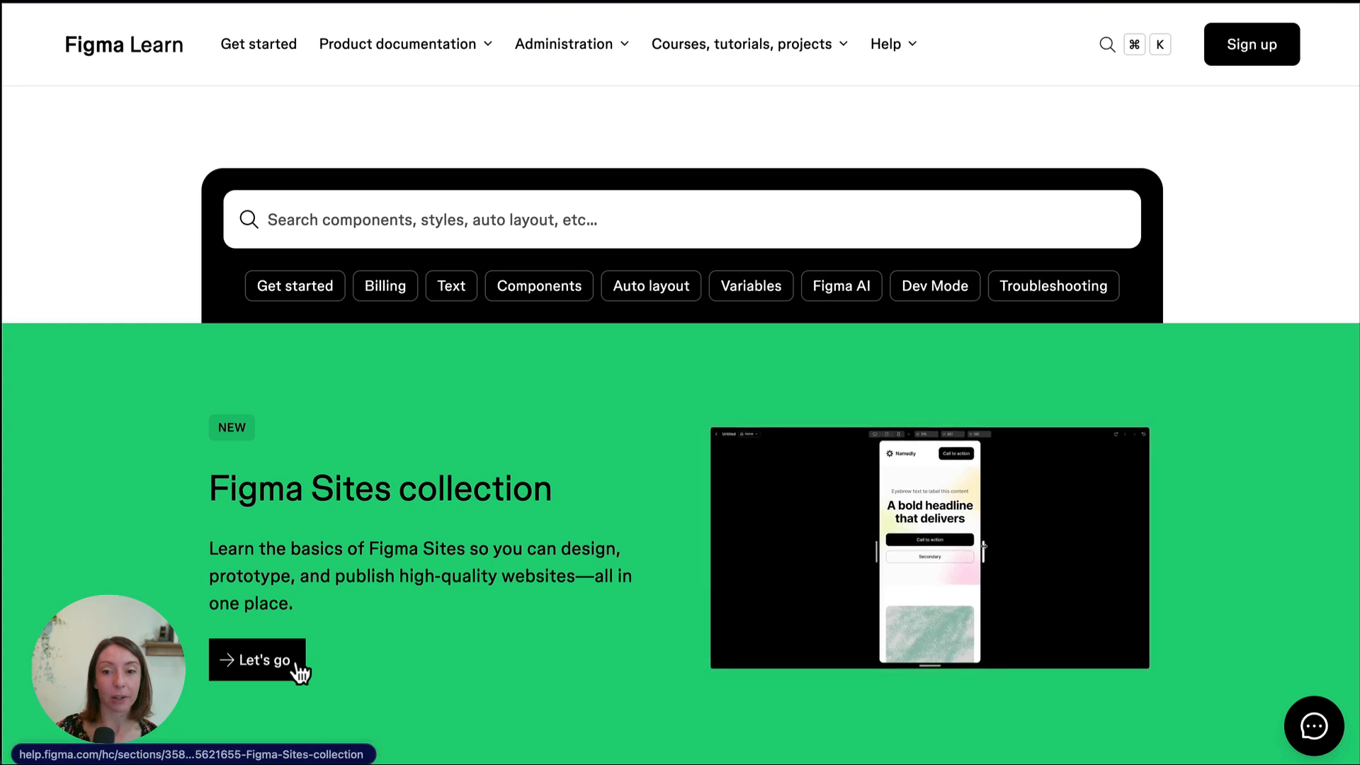
{"action": "left_click", "coordinate": [256, 660]}
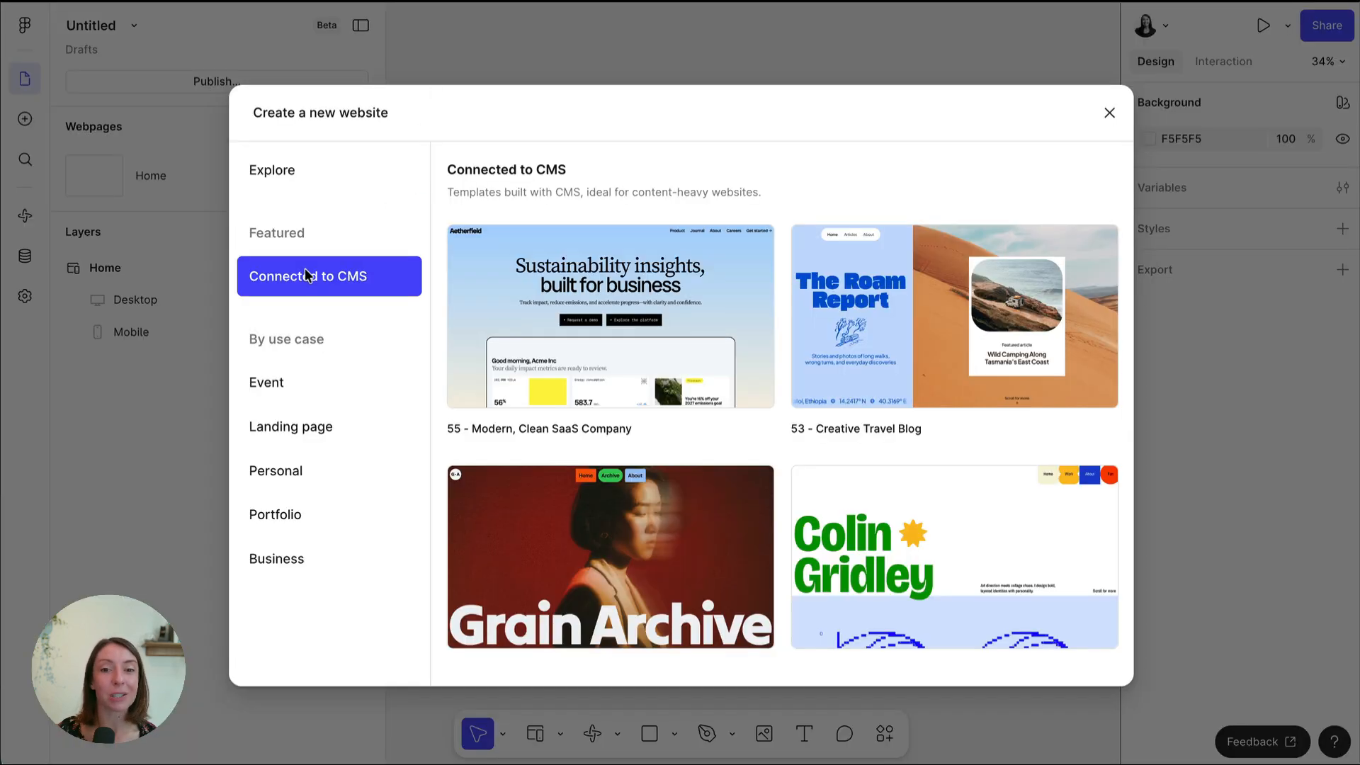
{"action": "mouse_move", "coordinate": [743, 345]}
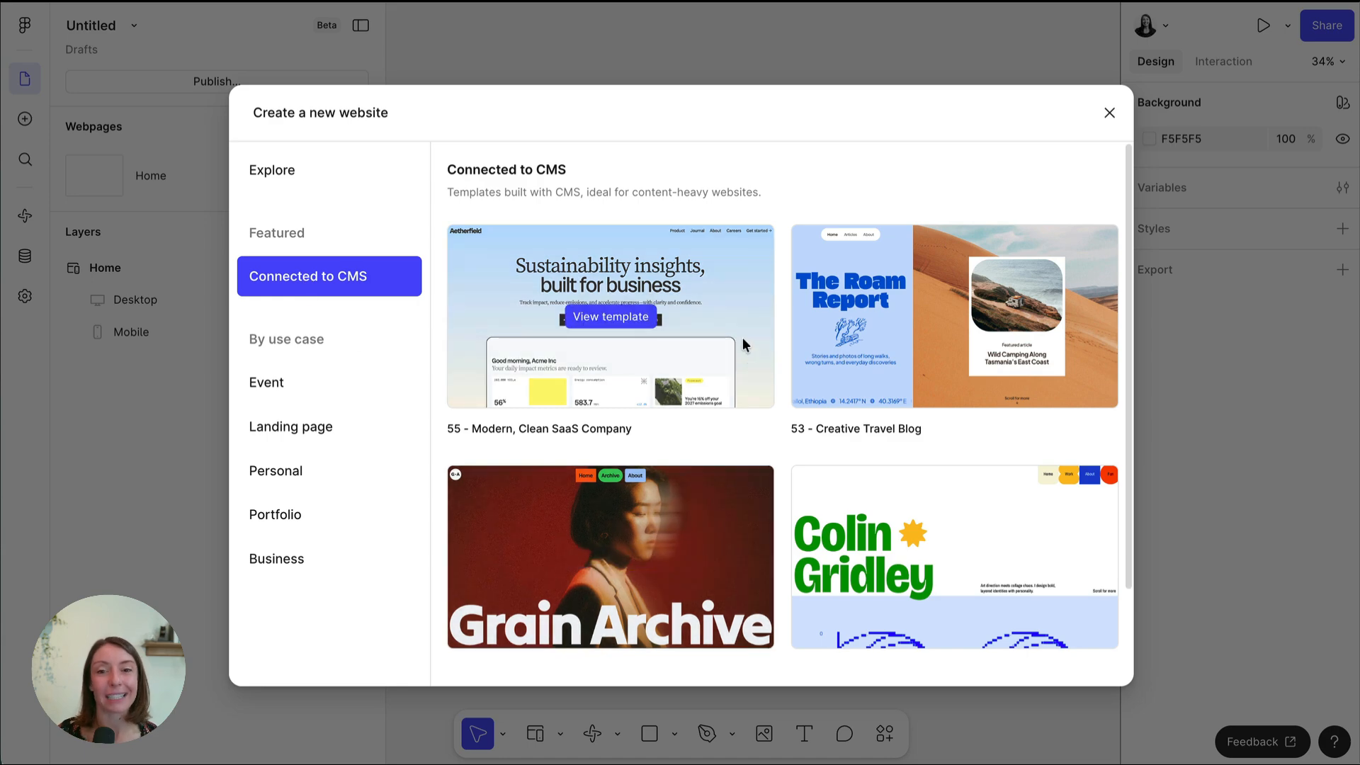